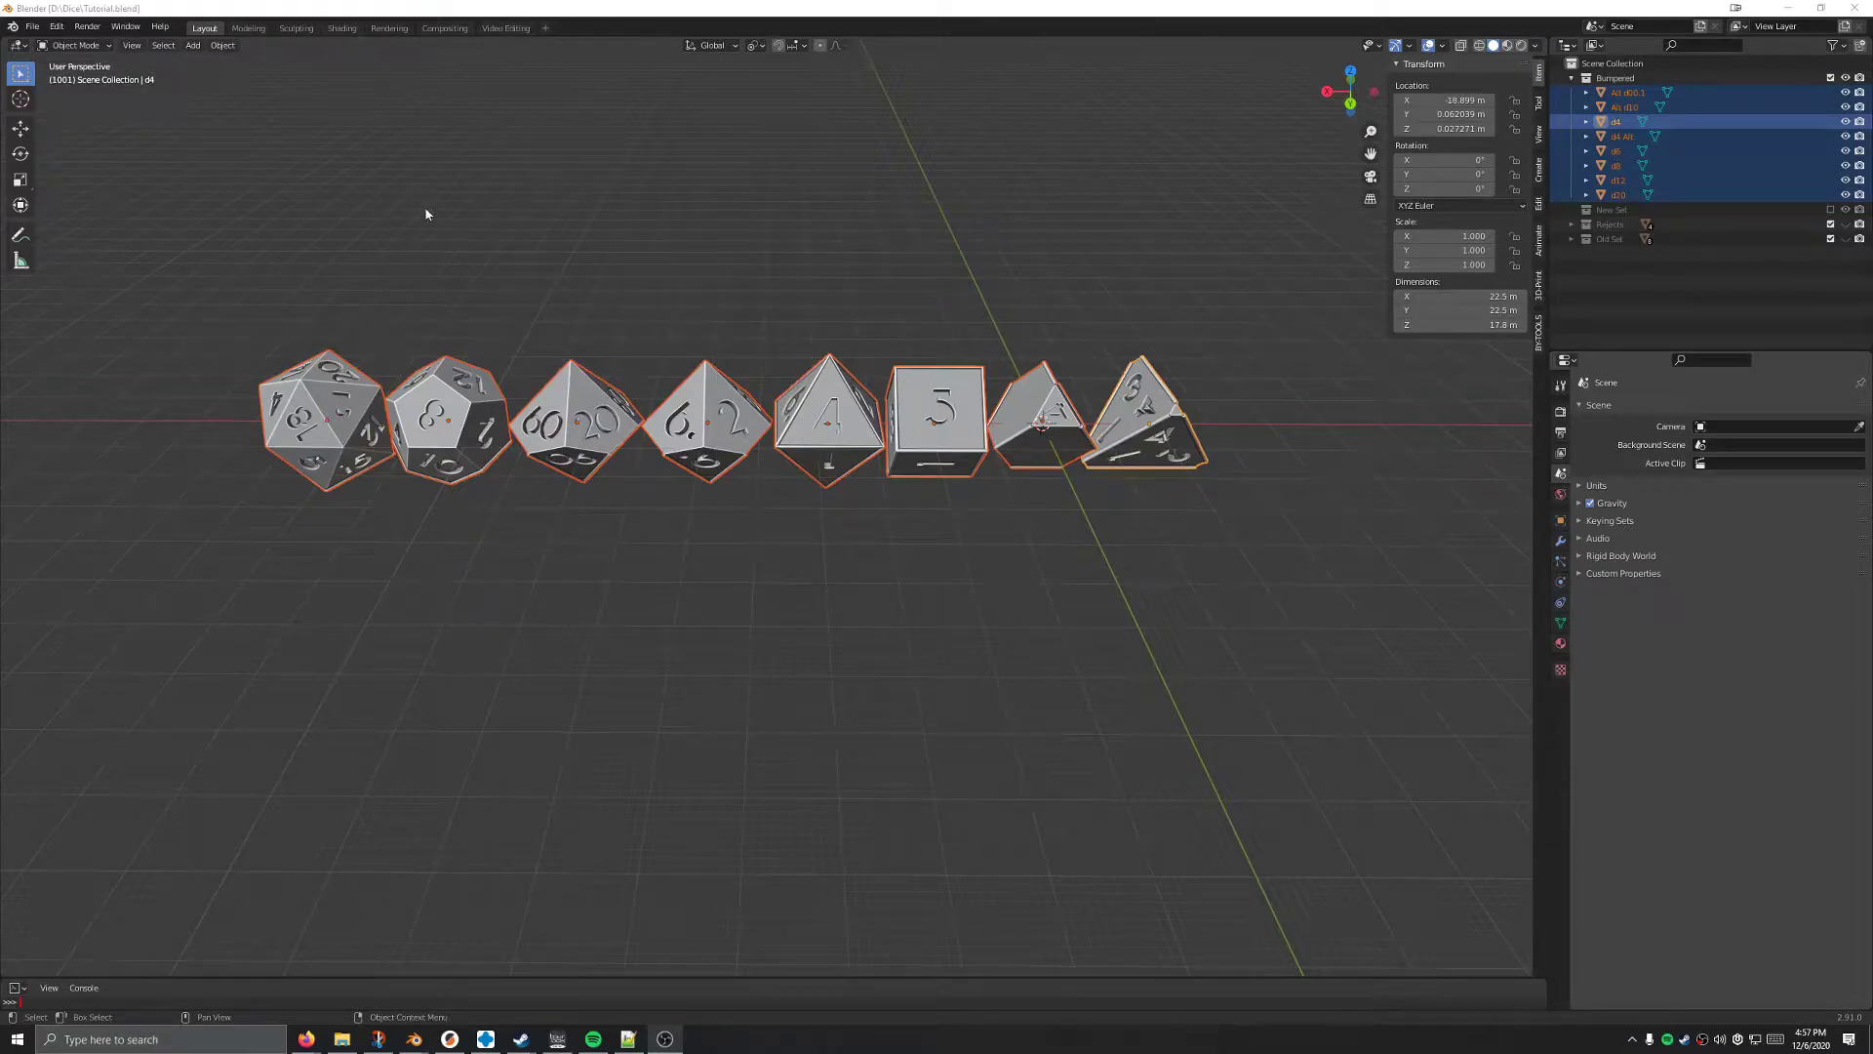
{"action": "mouse_move", "coordinate": [567, 312]}
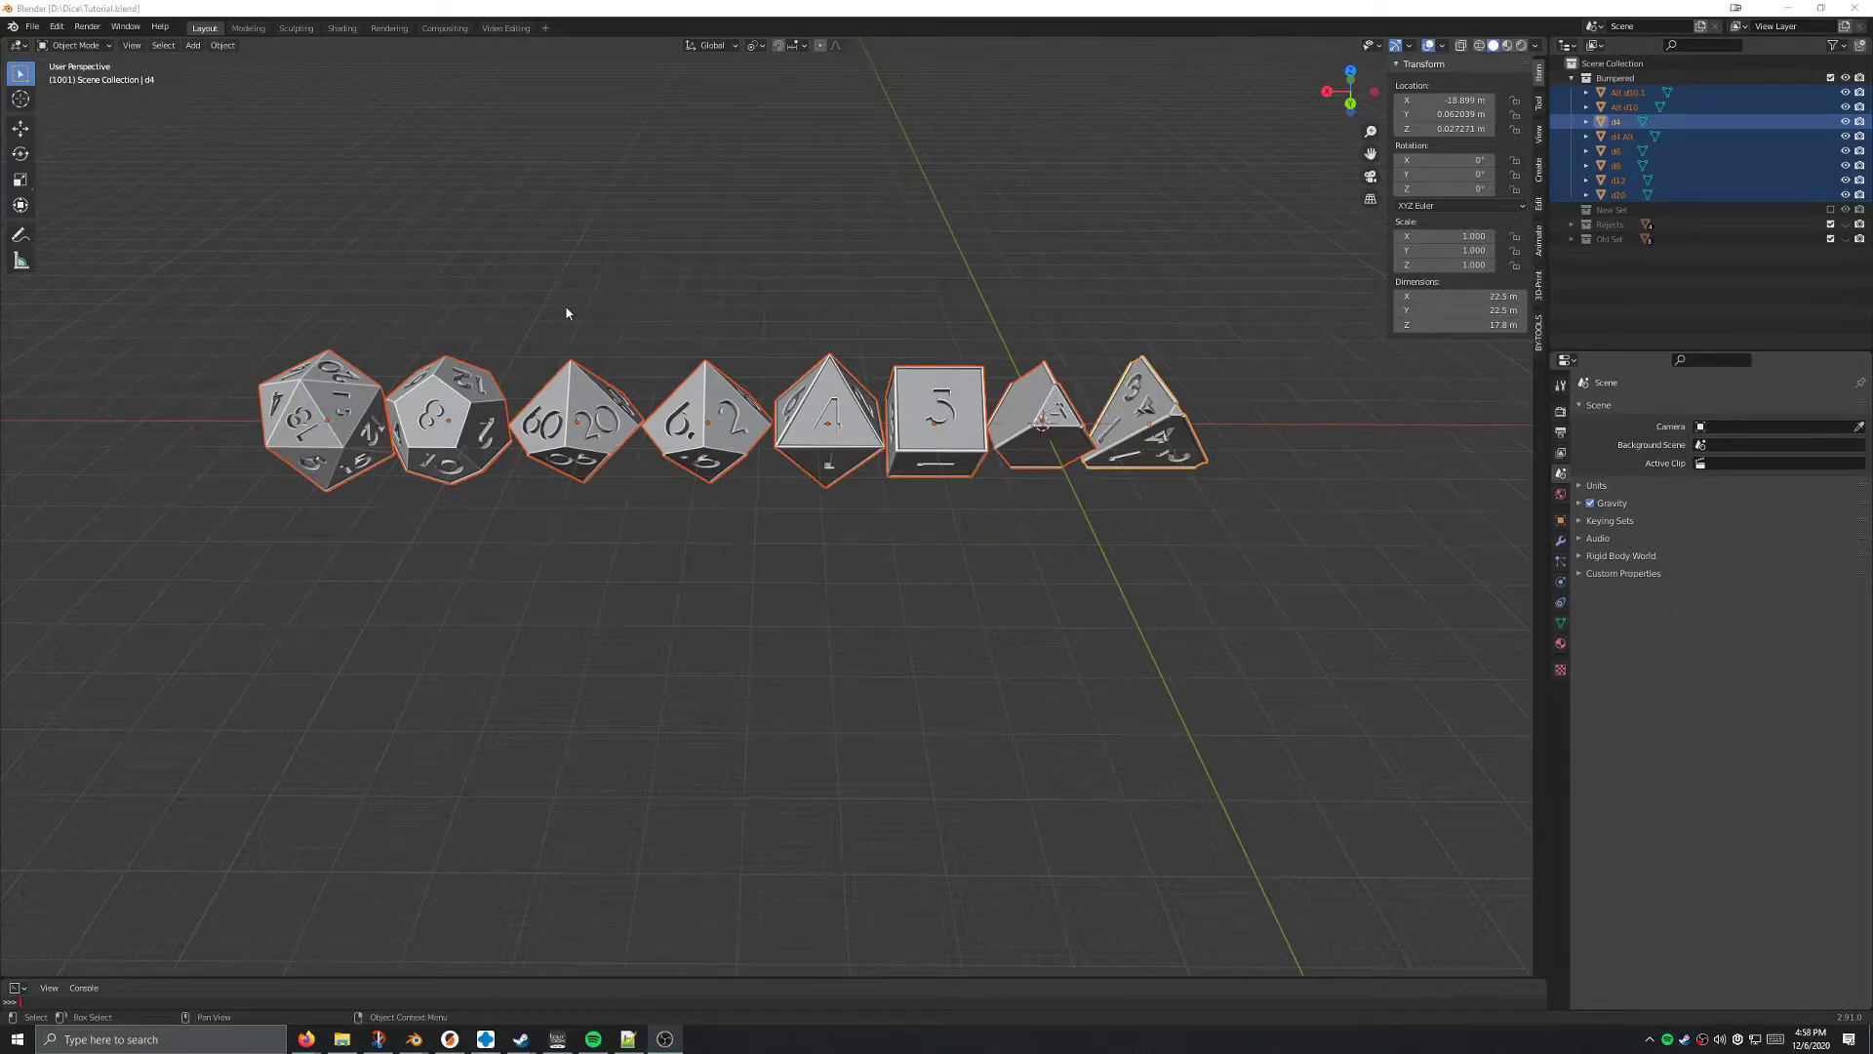
{"action": "mouse_move", "coordinate": [568, 248]}
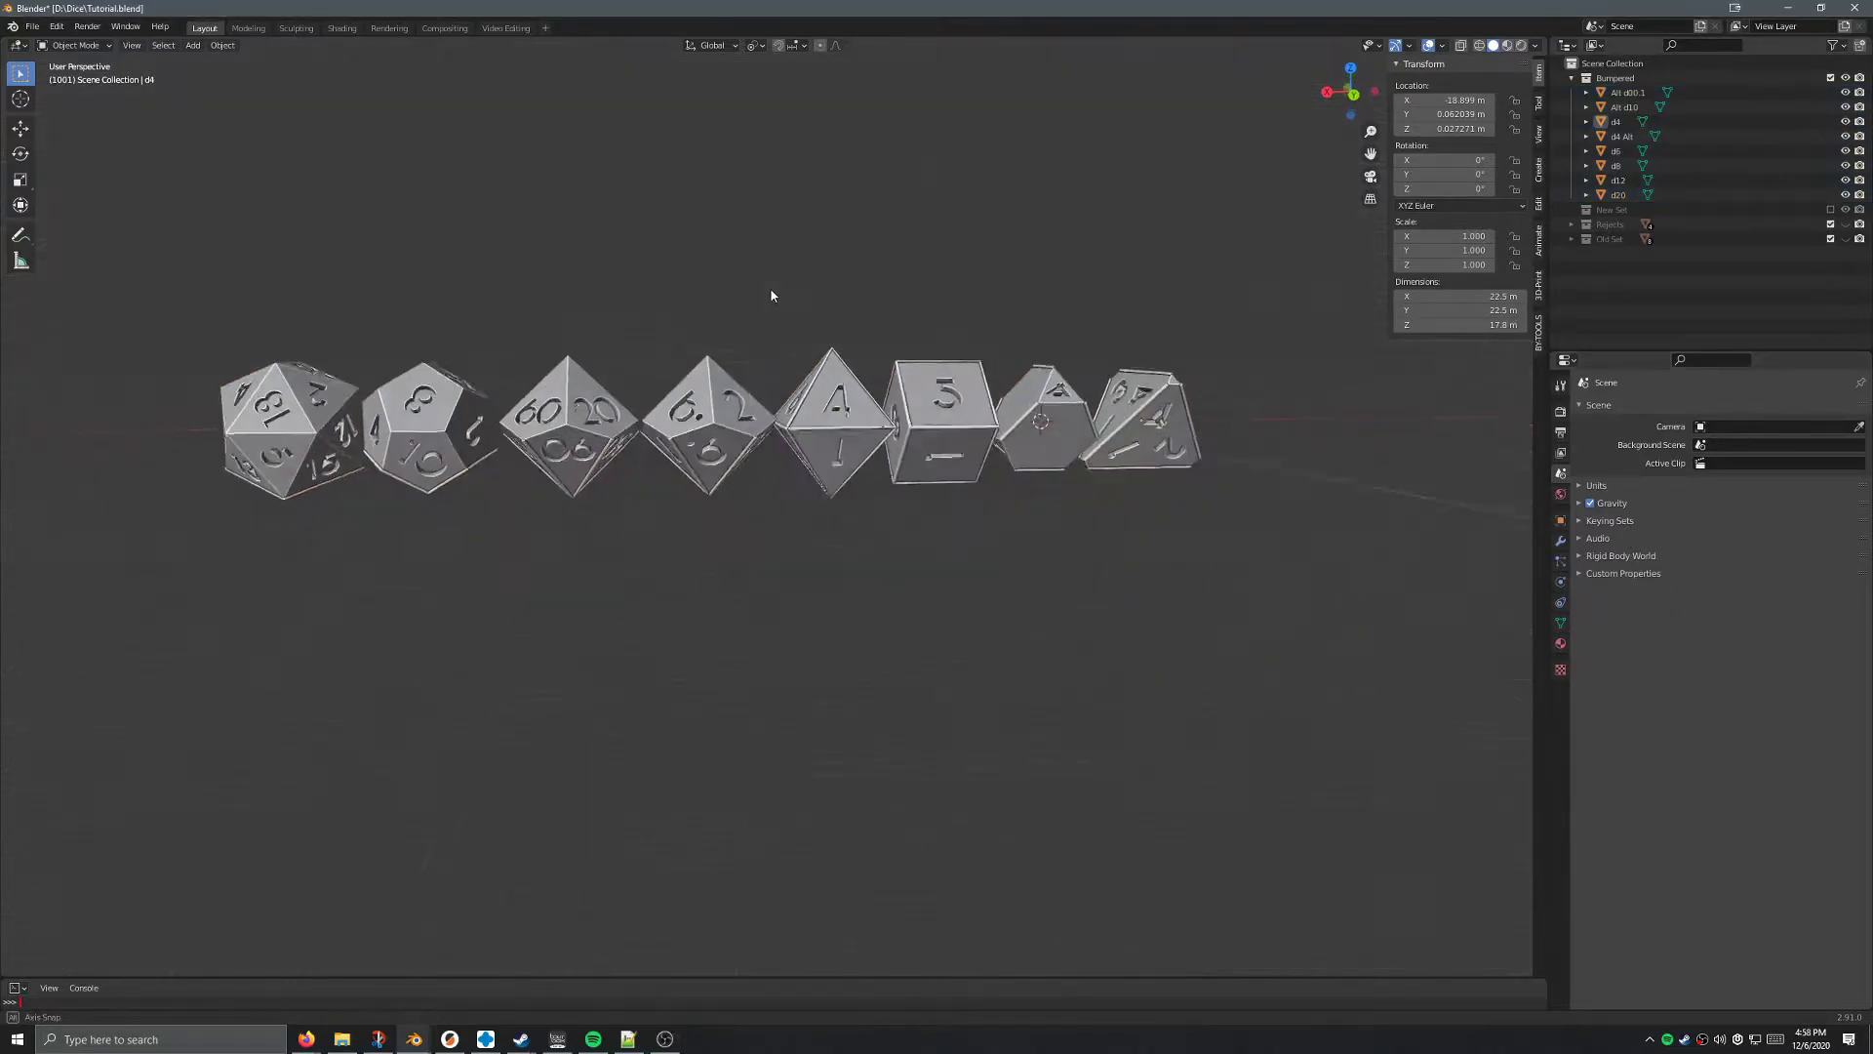
Orbit around the row of dice and box-select all eight dice.
{"action": "left_click_drag", "start_coordinate": [771, 295], "coordinate": [729, 318]}
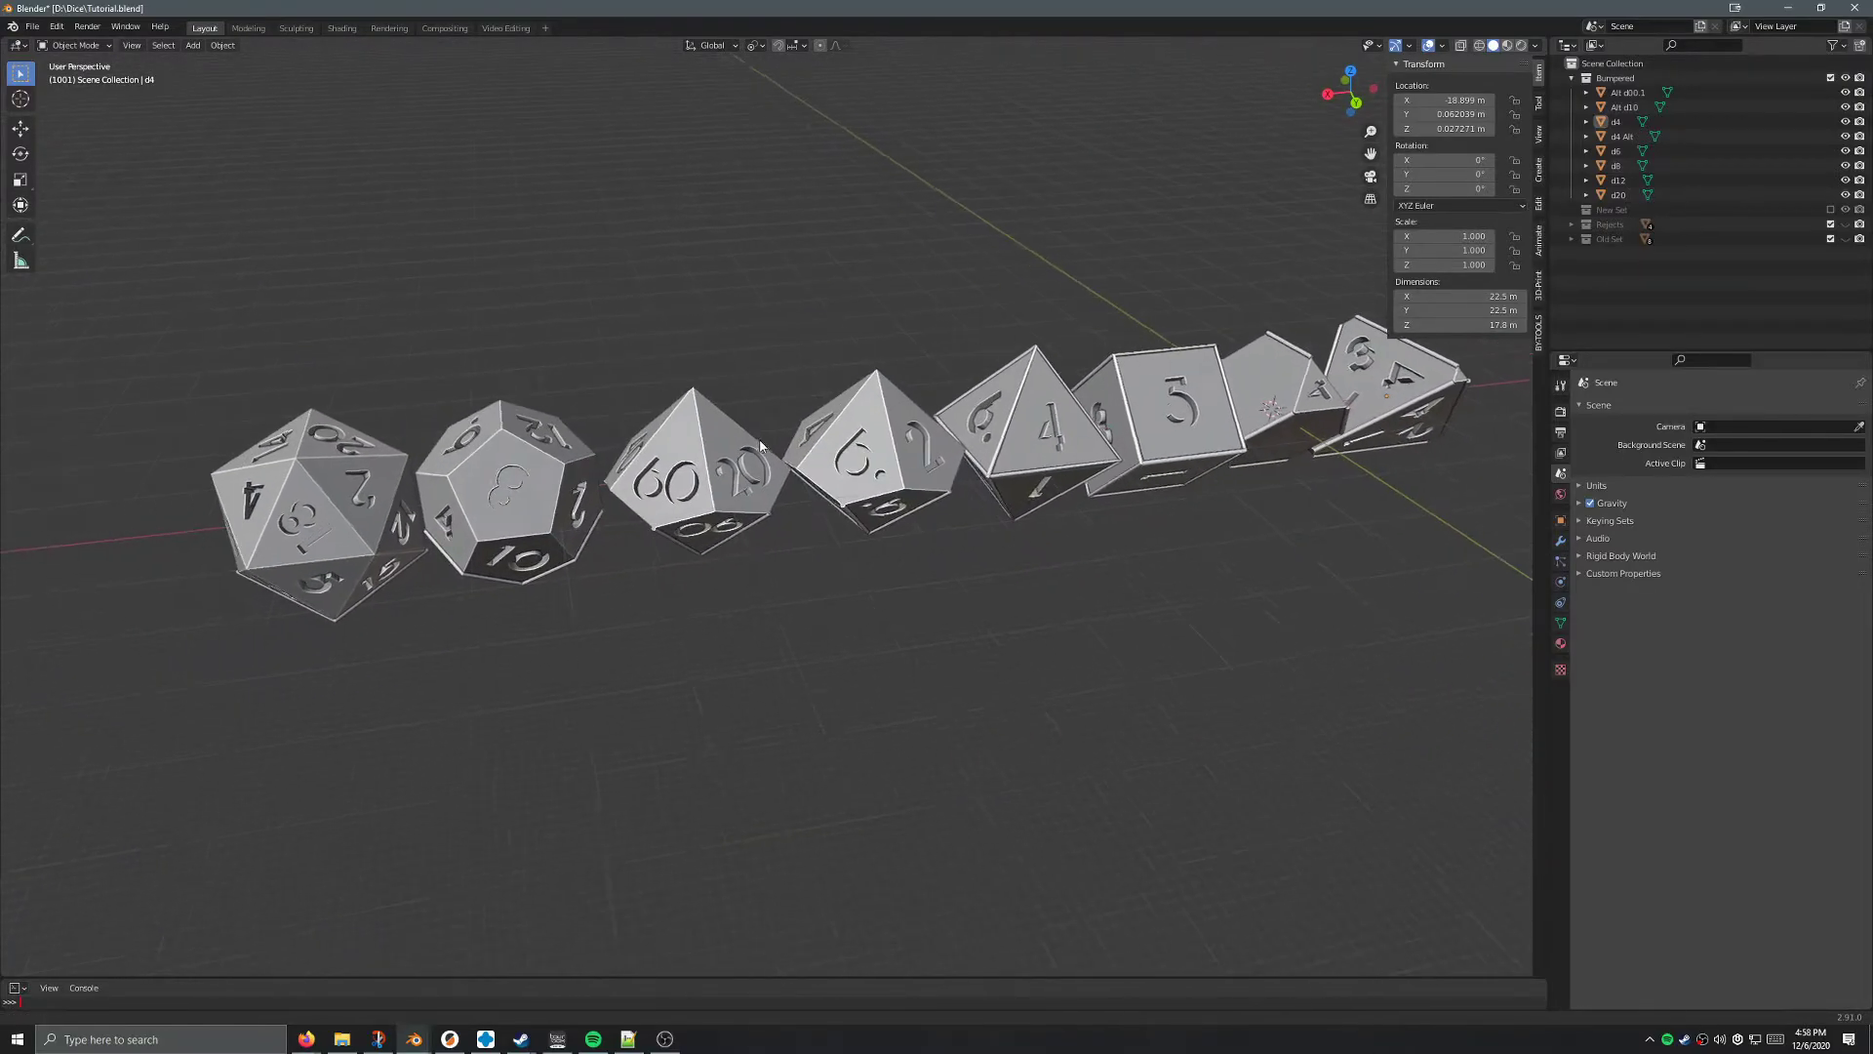
{"action": "left_click_drag", "start_coordinate": [759, 446], "coordinate": [836, 391]}
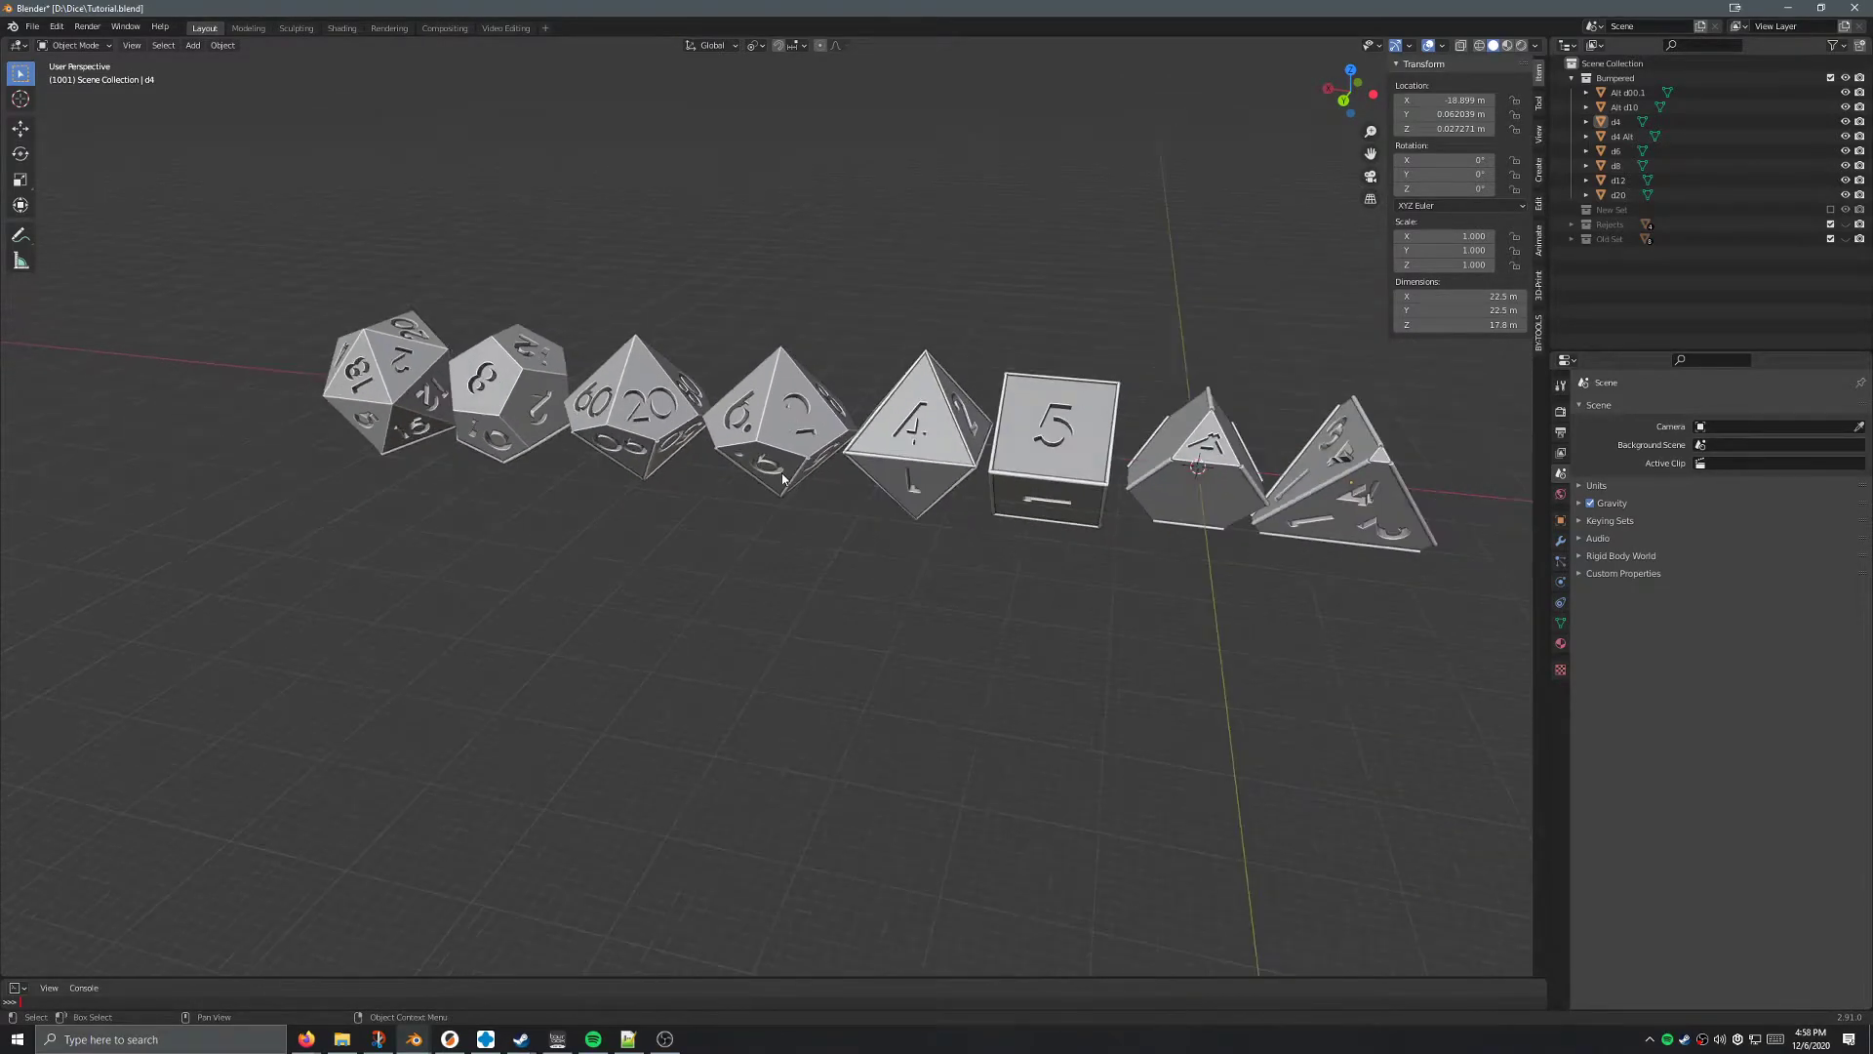
{"action": "mouse_move", "coordinate": [956, 410]}
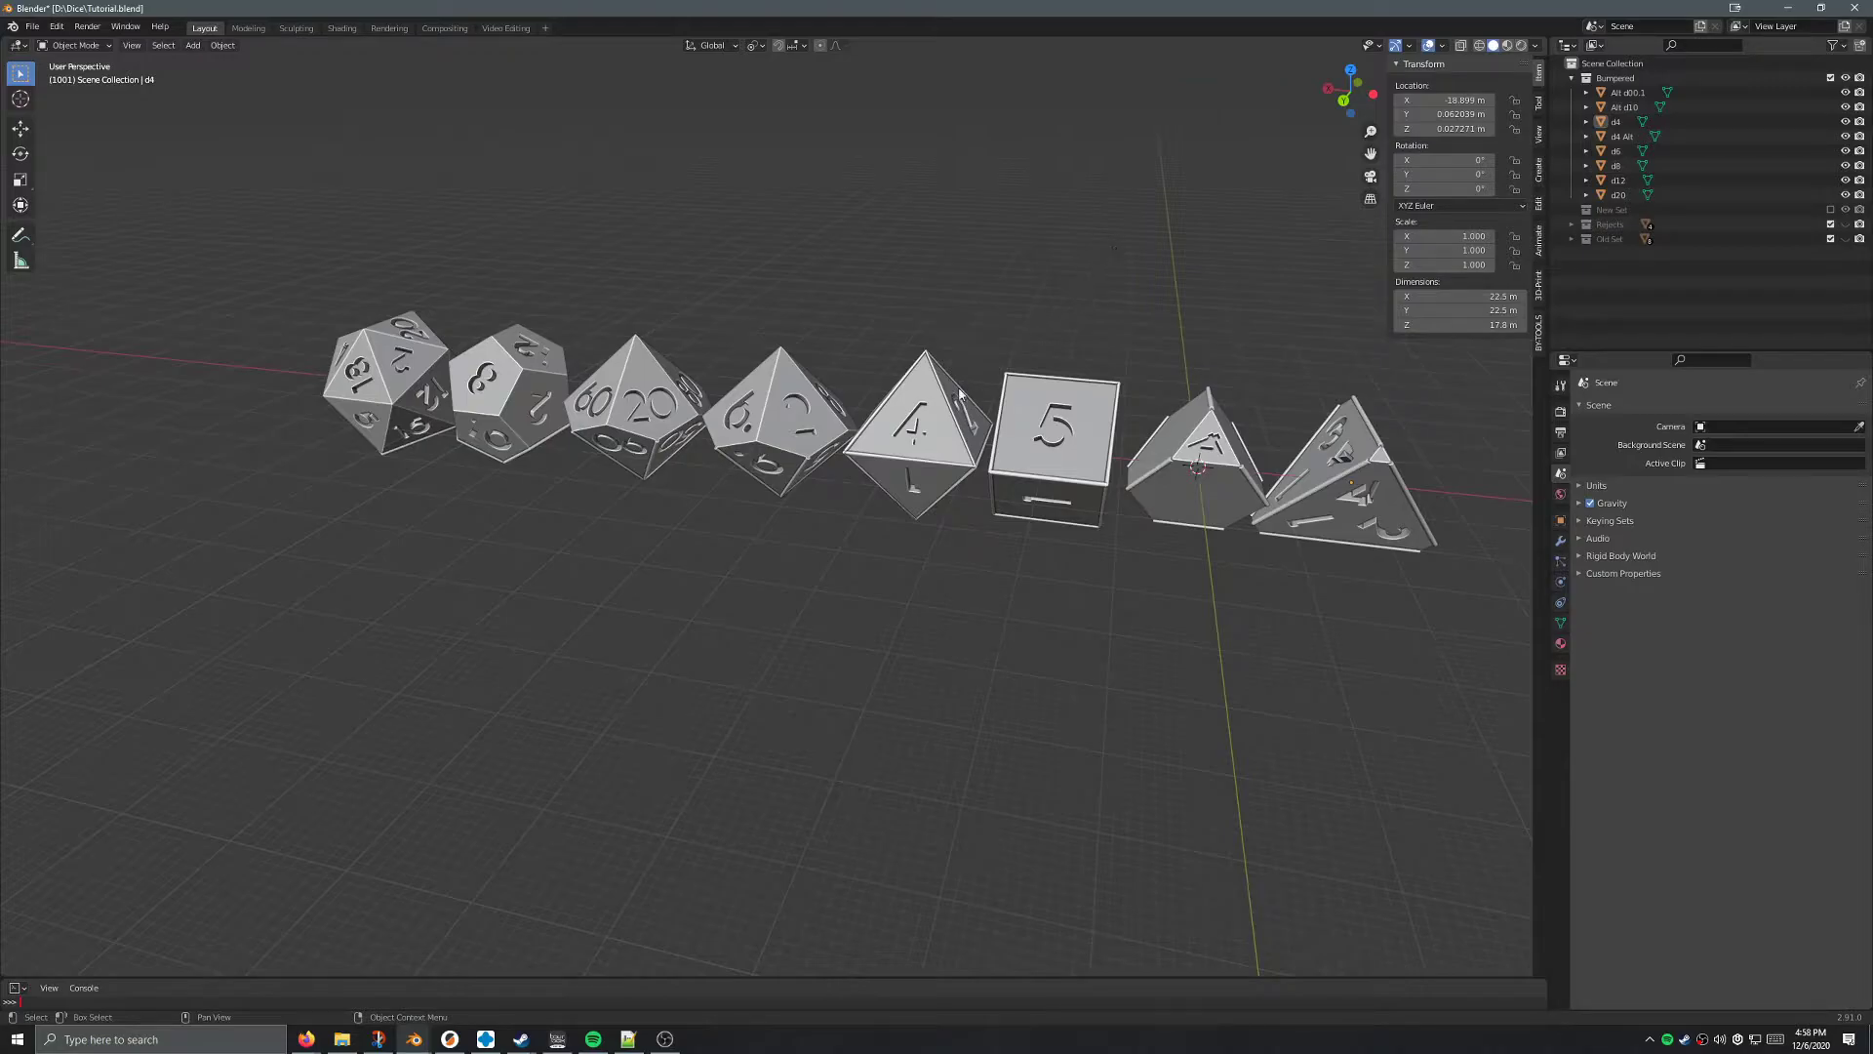
{"action": "mouse_move", "coordinate": [1151, 161]}
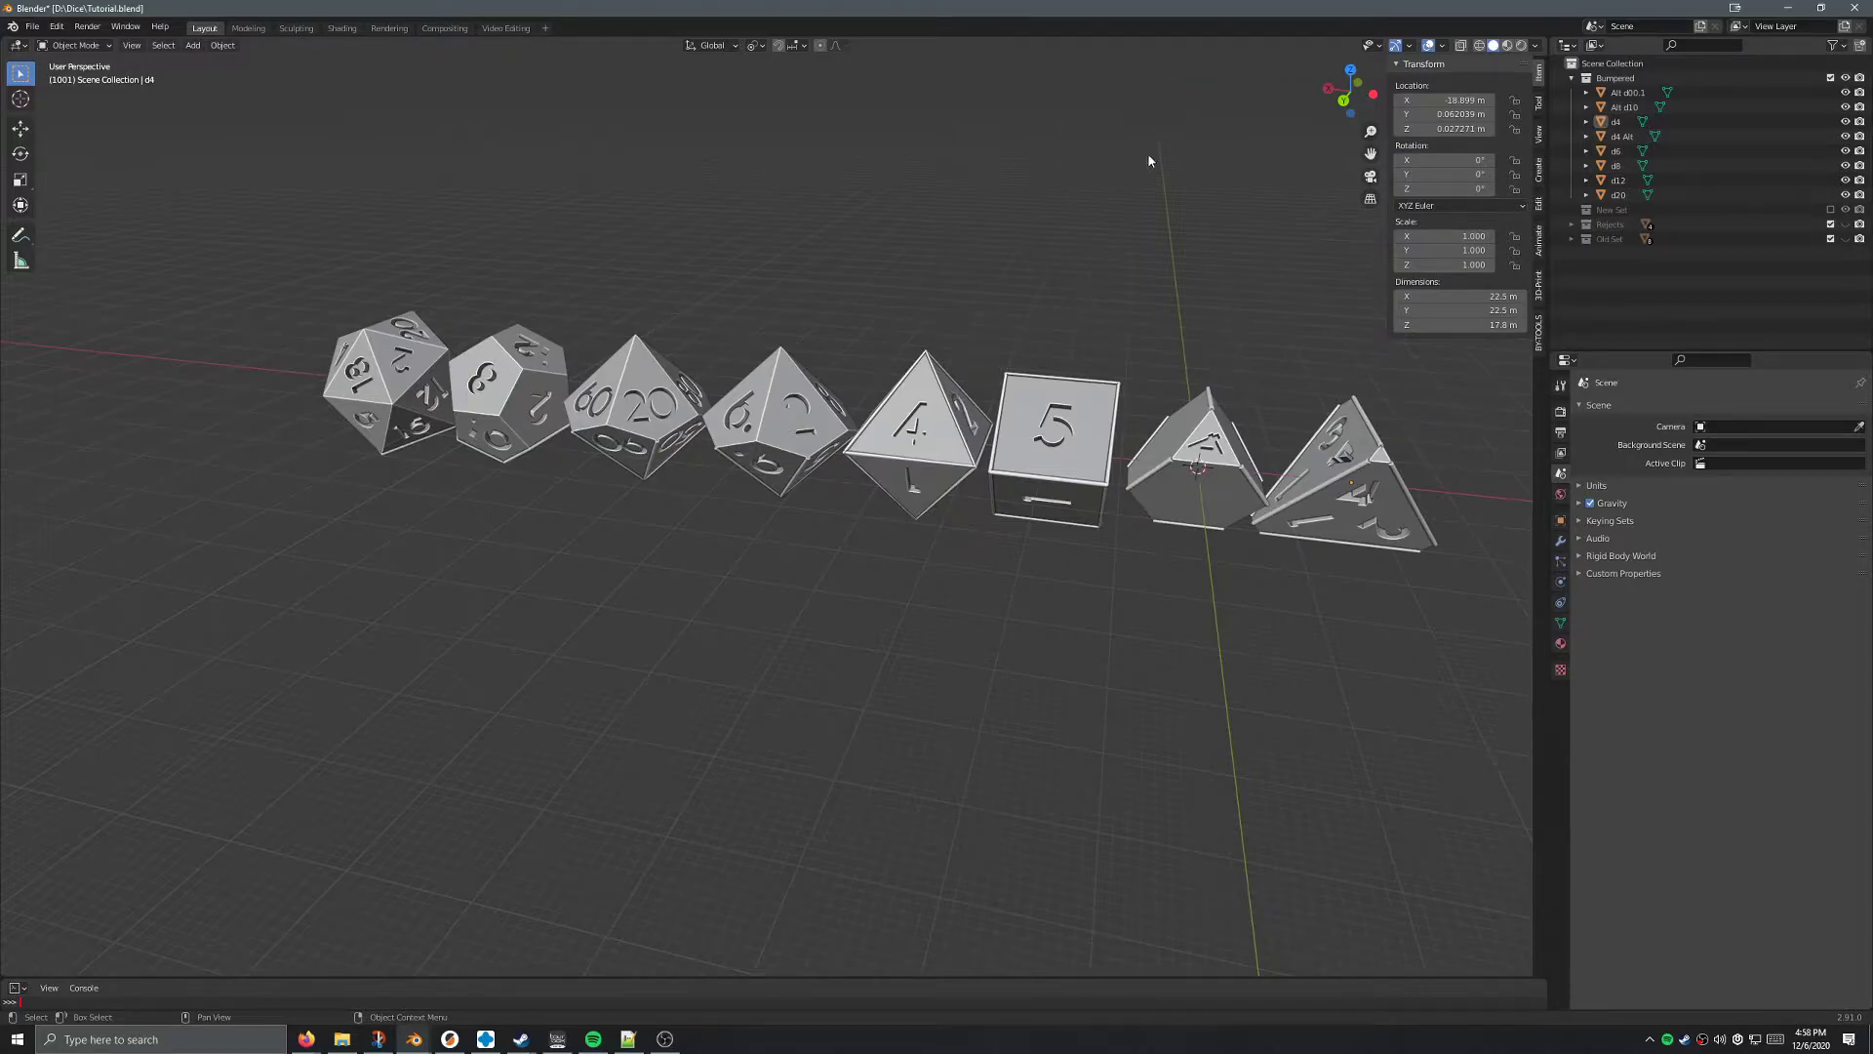
{"action": "mouse_move", "coordinate": [857, 375]}
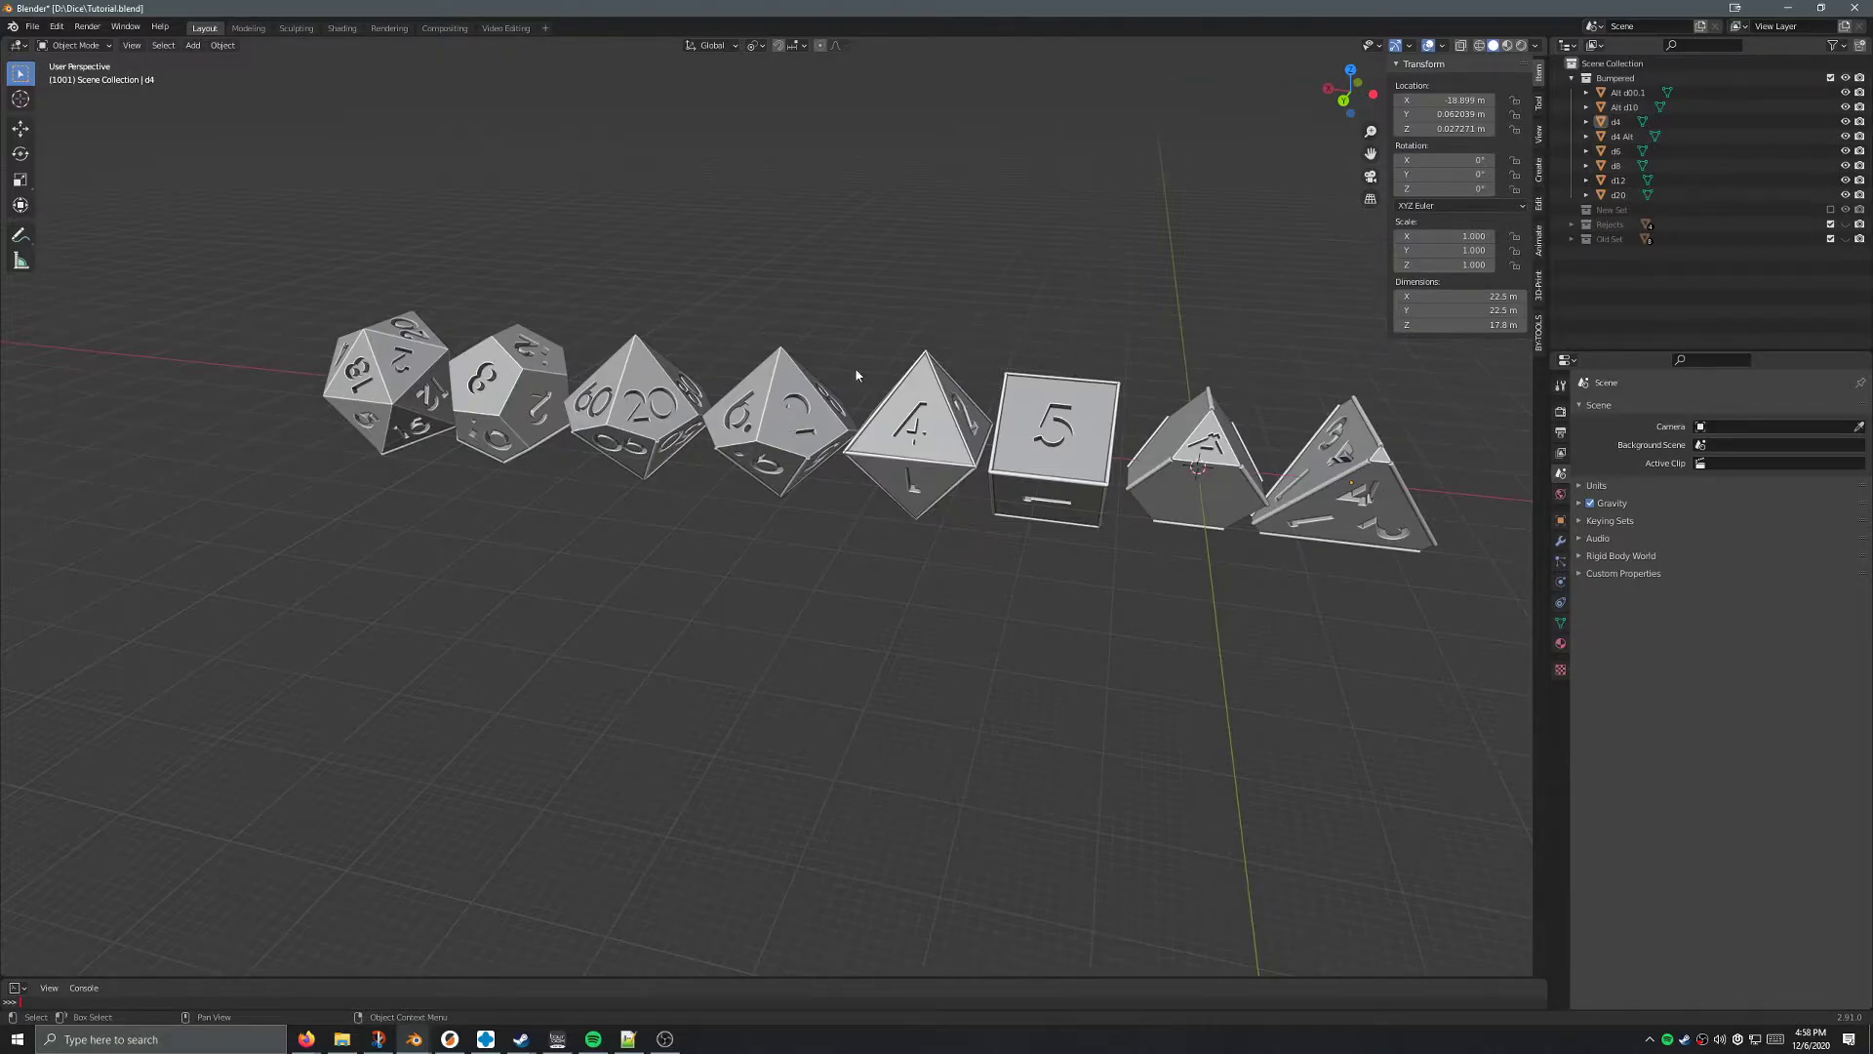
{"action": "left_click_drag", "start_coordinate": [231, 244], "coordinate": [1466, 713]}
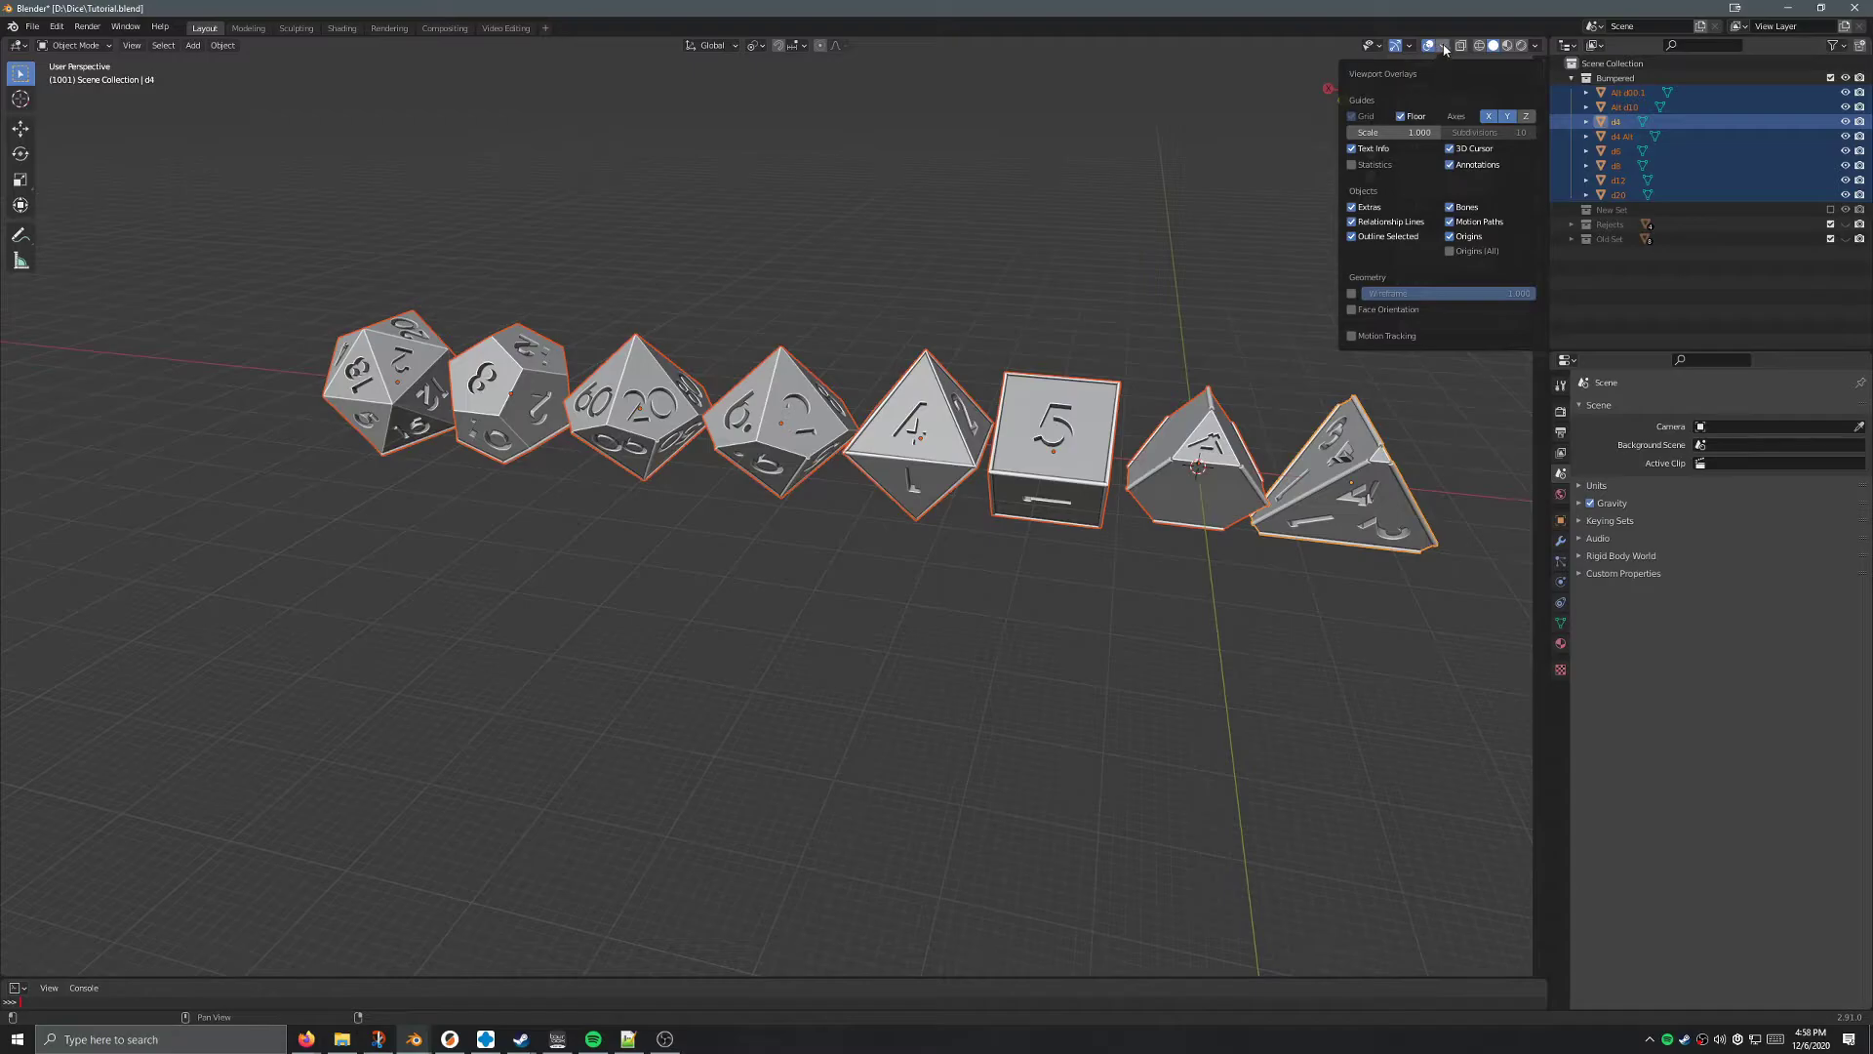
{"action": "mouse_move", "coordinate": [1365, 314]}
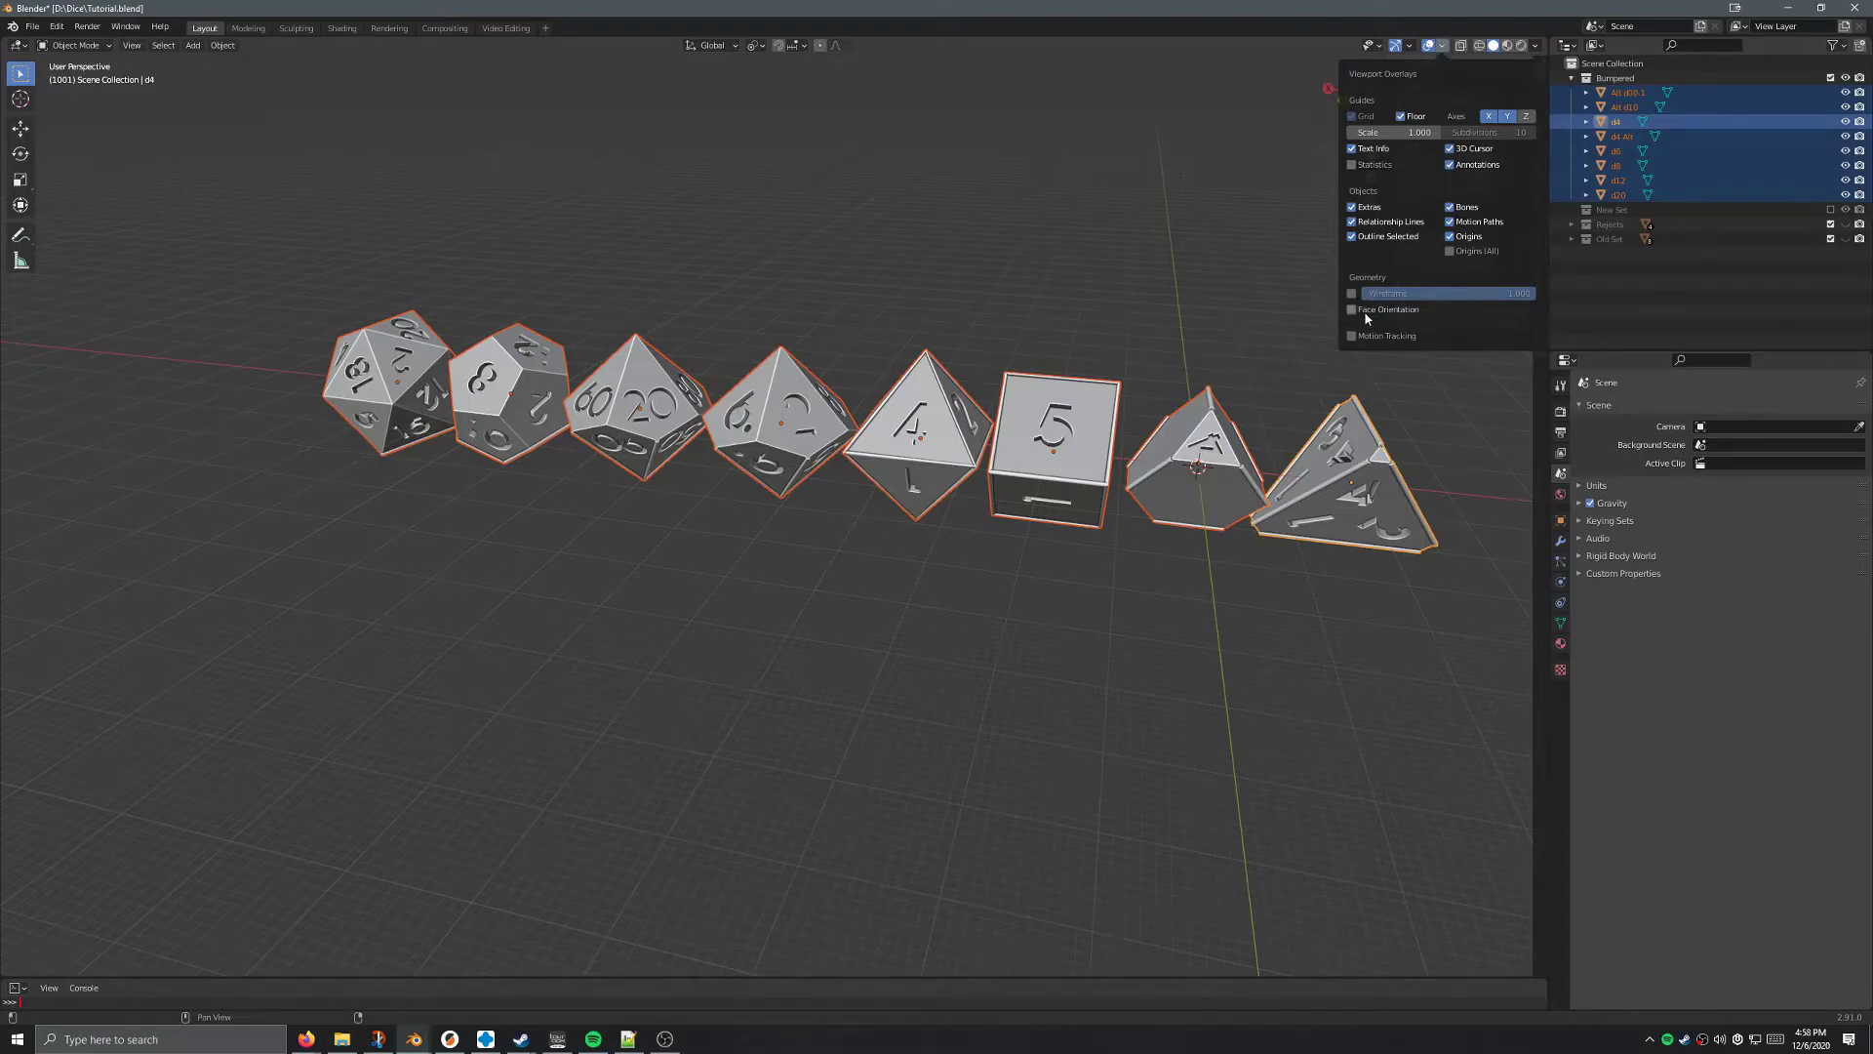
{"action": "mouse_move", "coordinate": [1367, 316]}
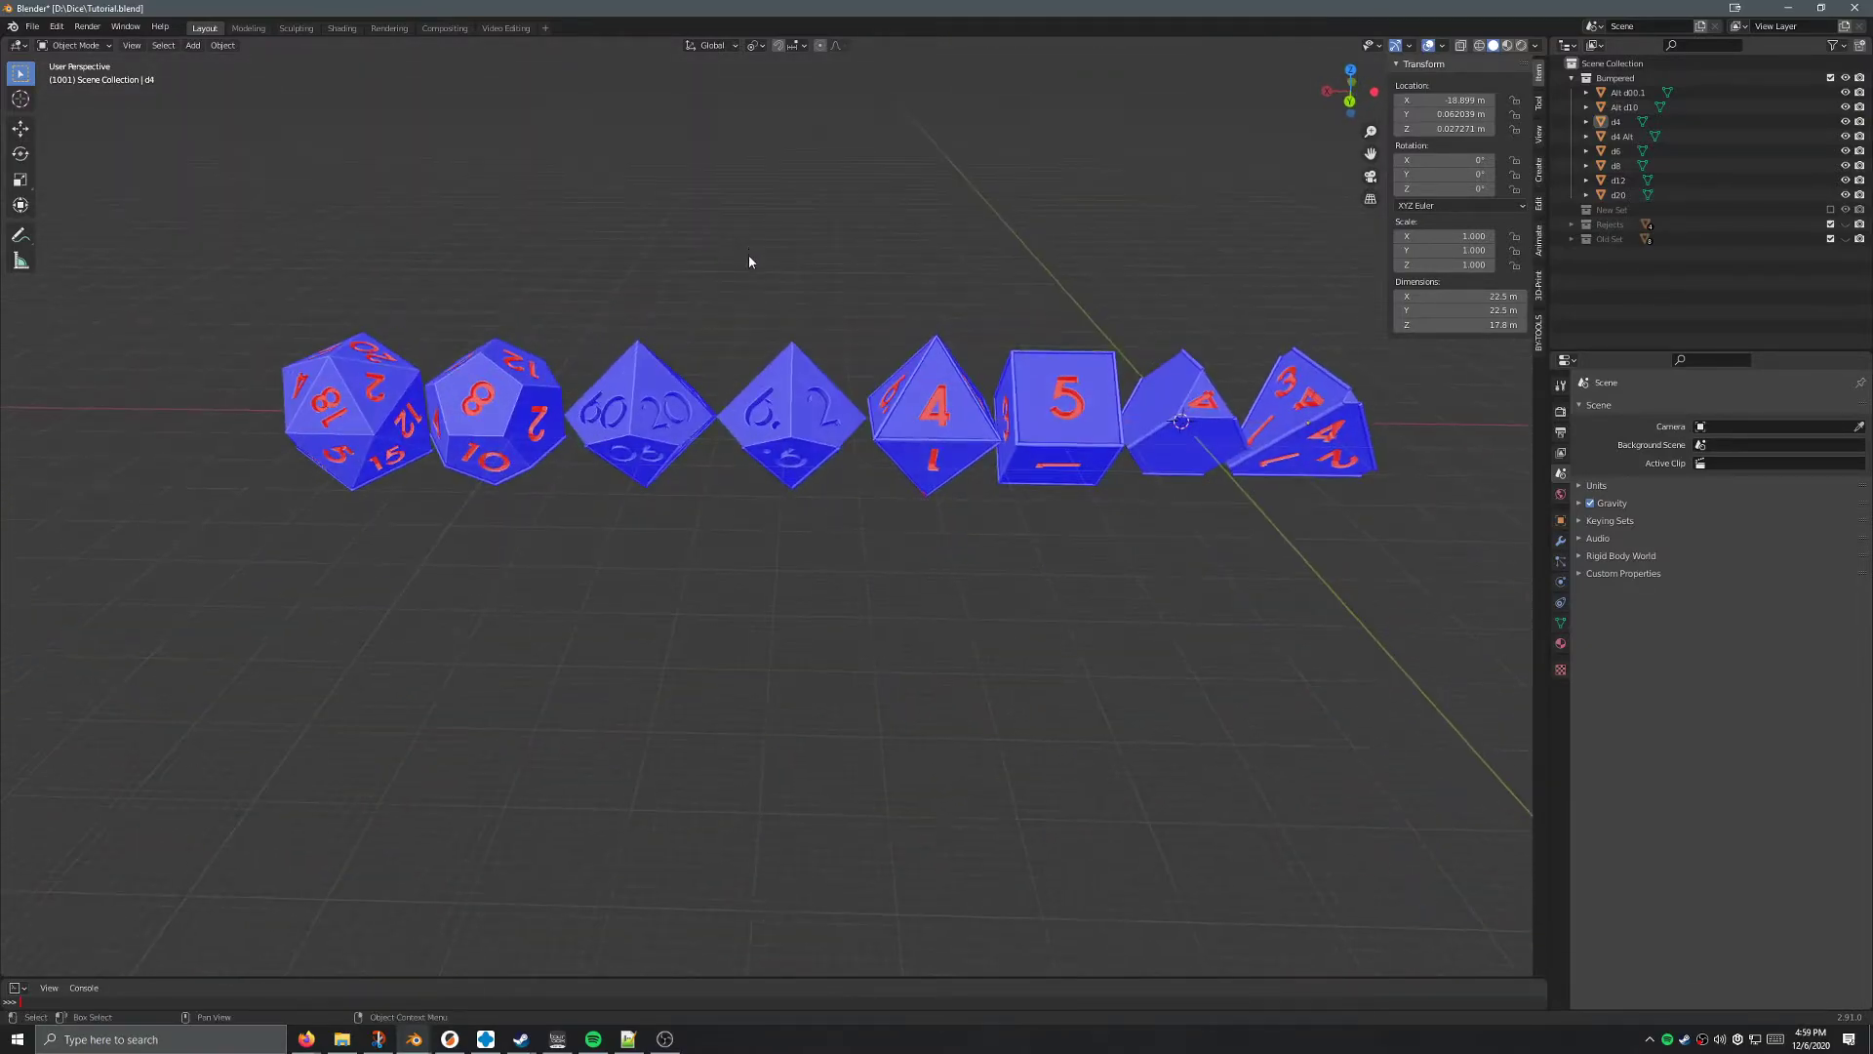
Enter Edit Mode on all eight dice in X-ray view and select all geometry.
{"action": "key", "text": "Tab"}
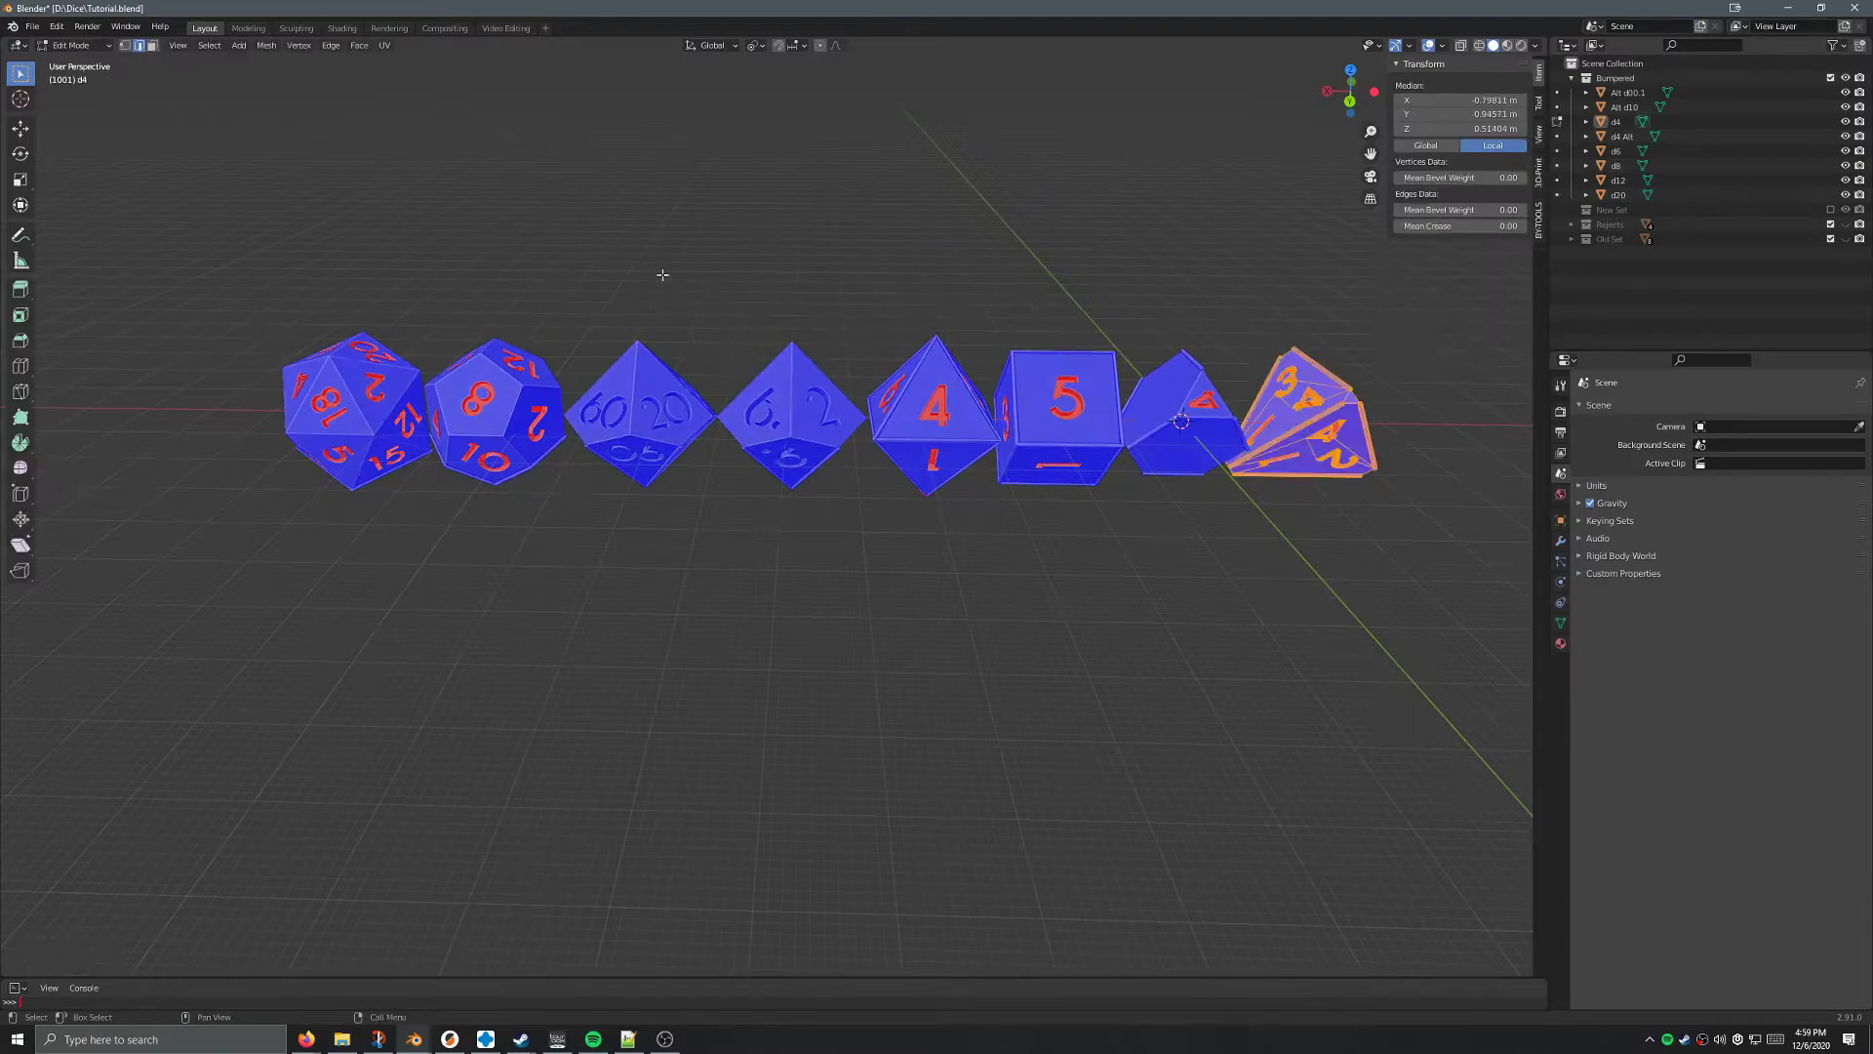
{"action": "key", "text": "Tab"}
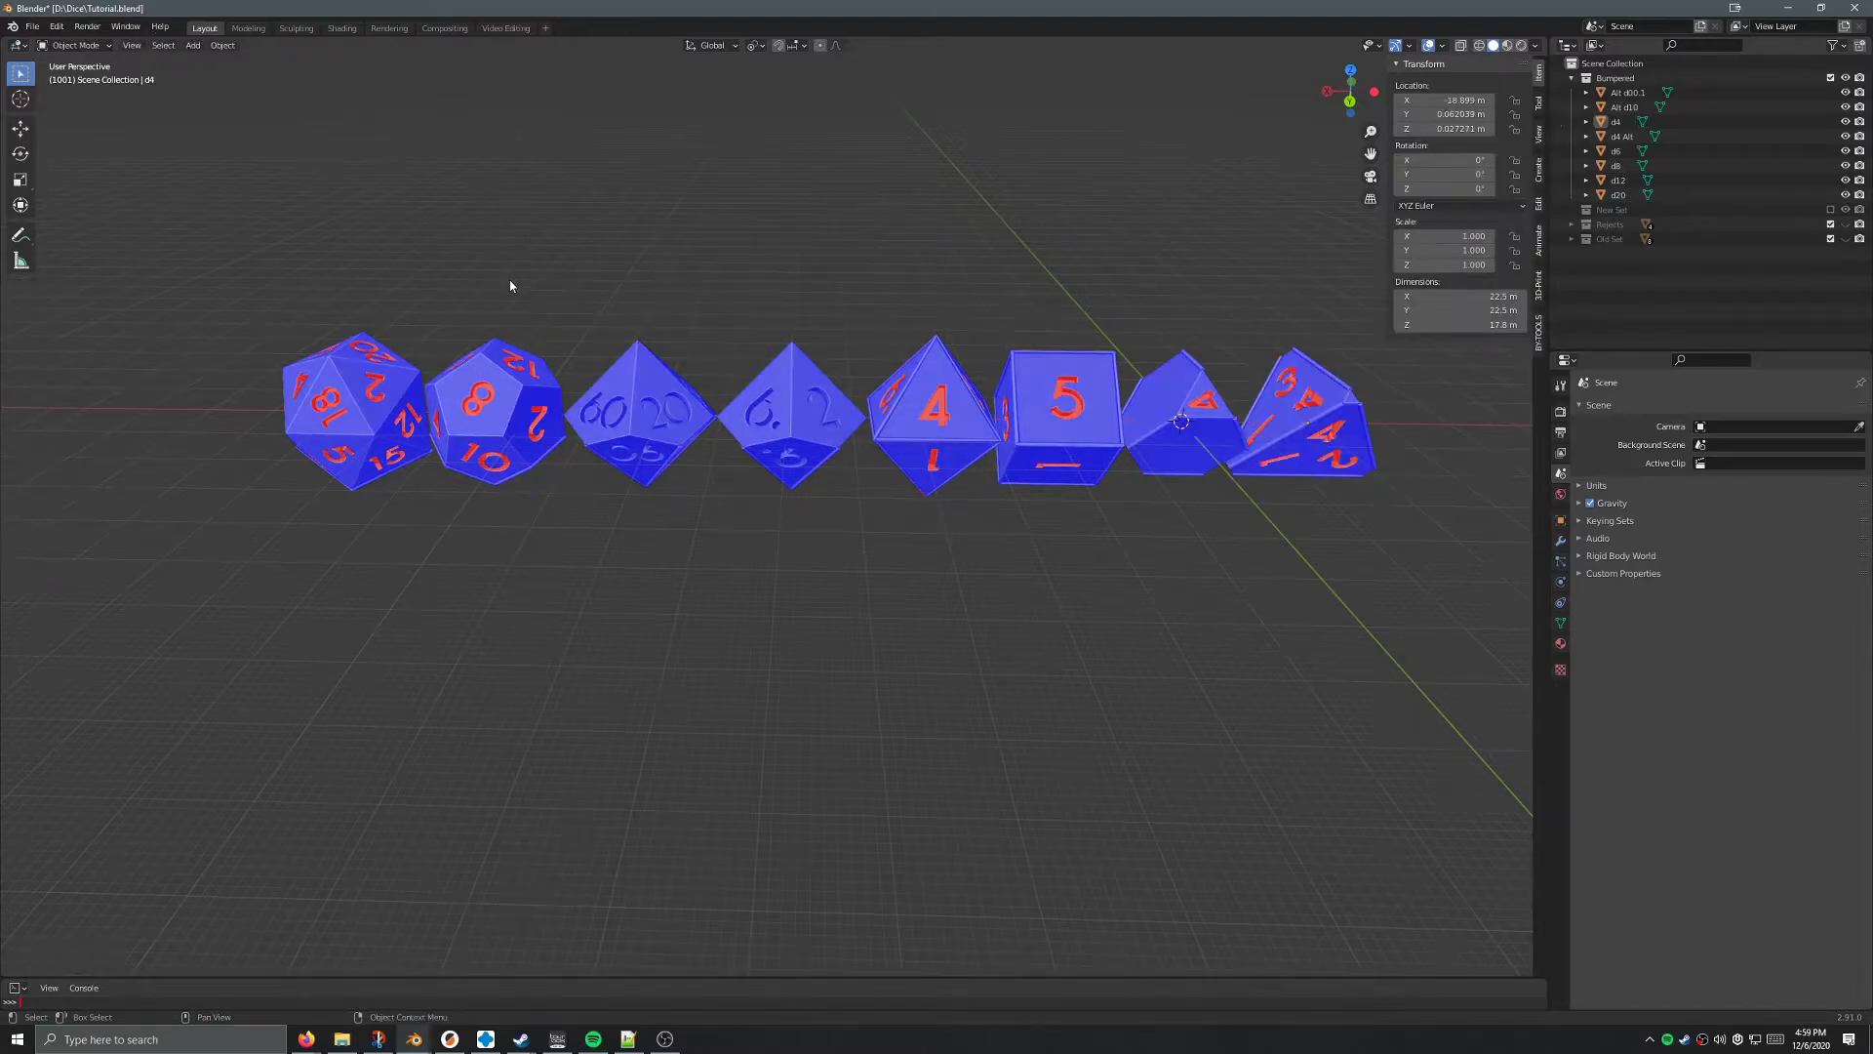
{"action": "key", "text": "Tab"}
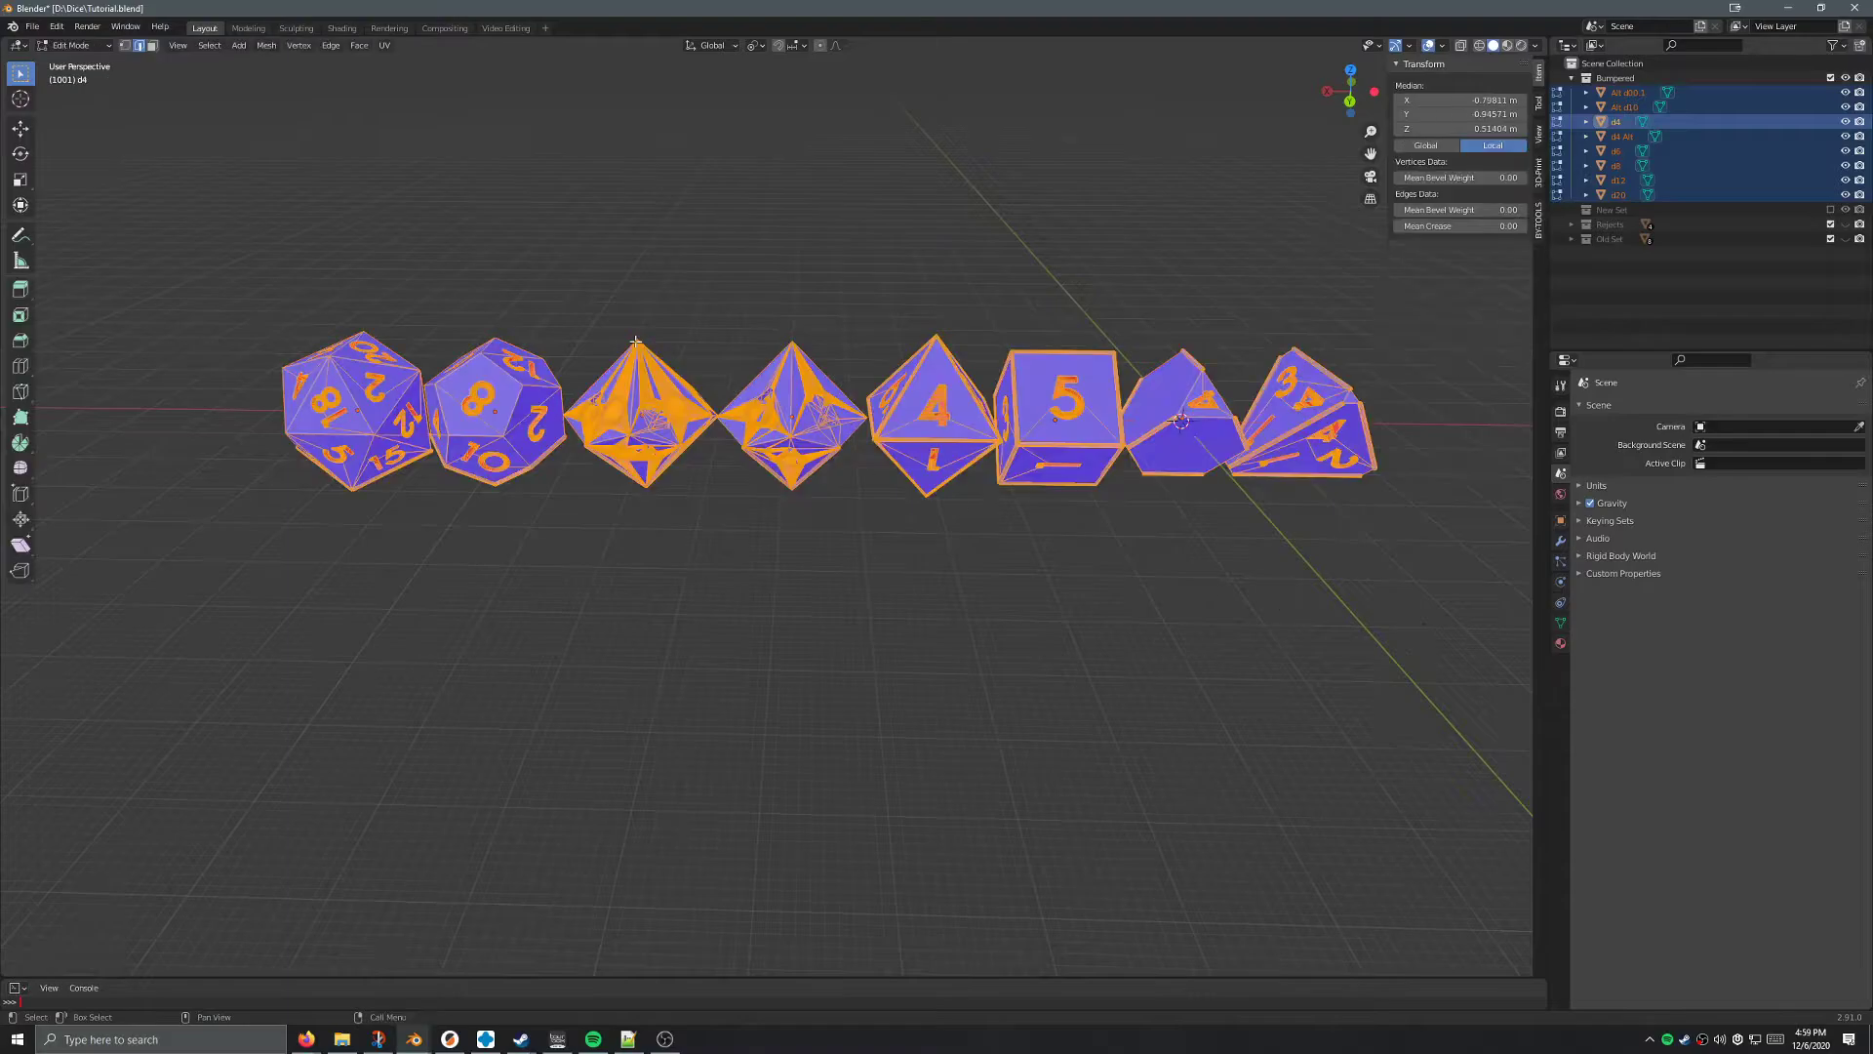
{"action": "mouse_move", "coordinate": [598, 339]}
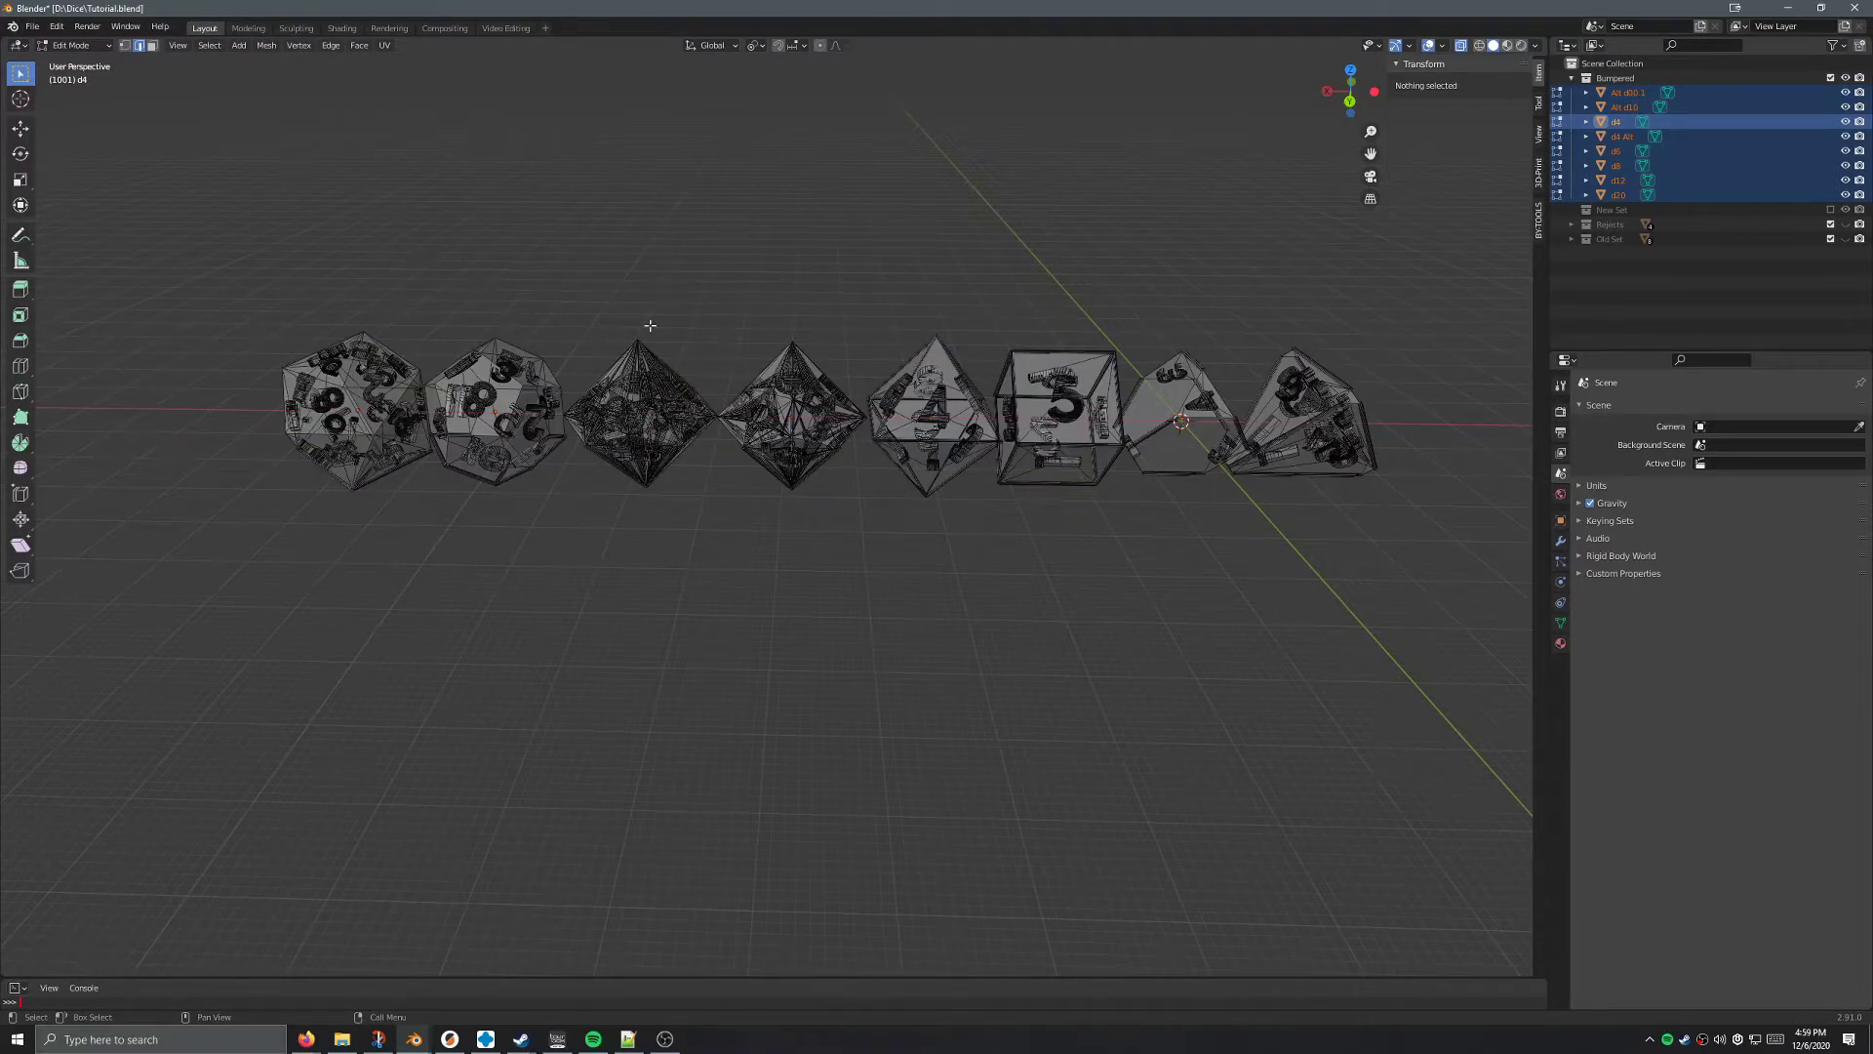
{"action": "mouse_move", "coordinate": [446, 327]}
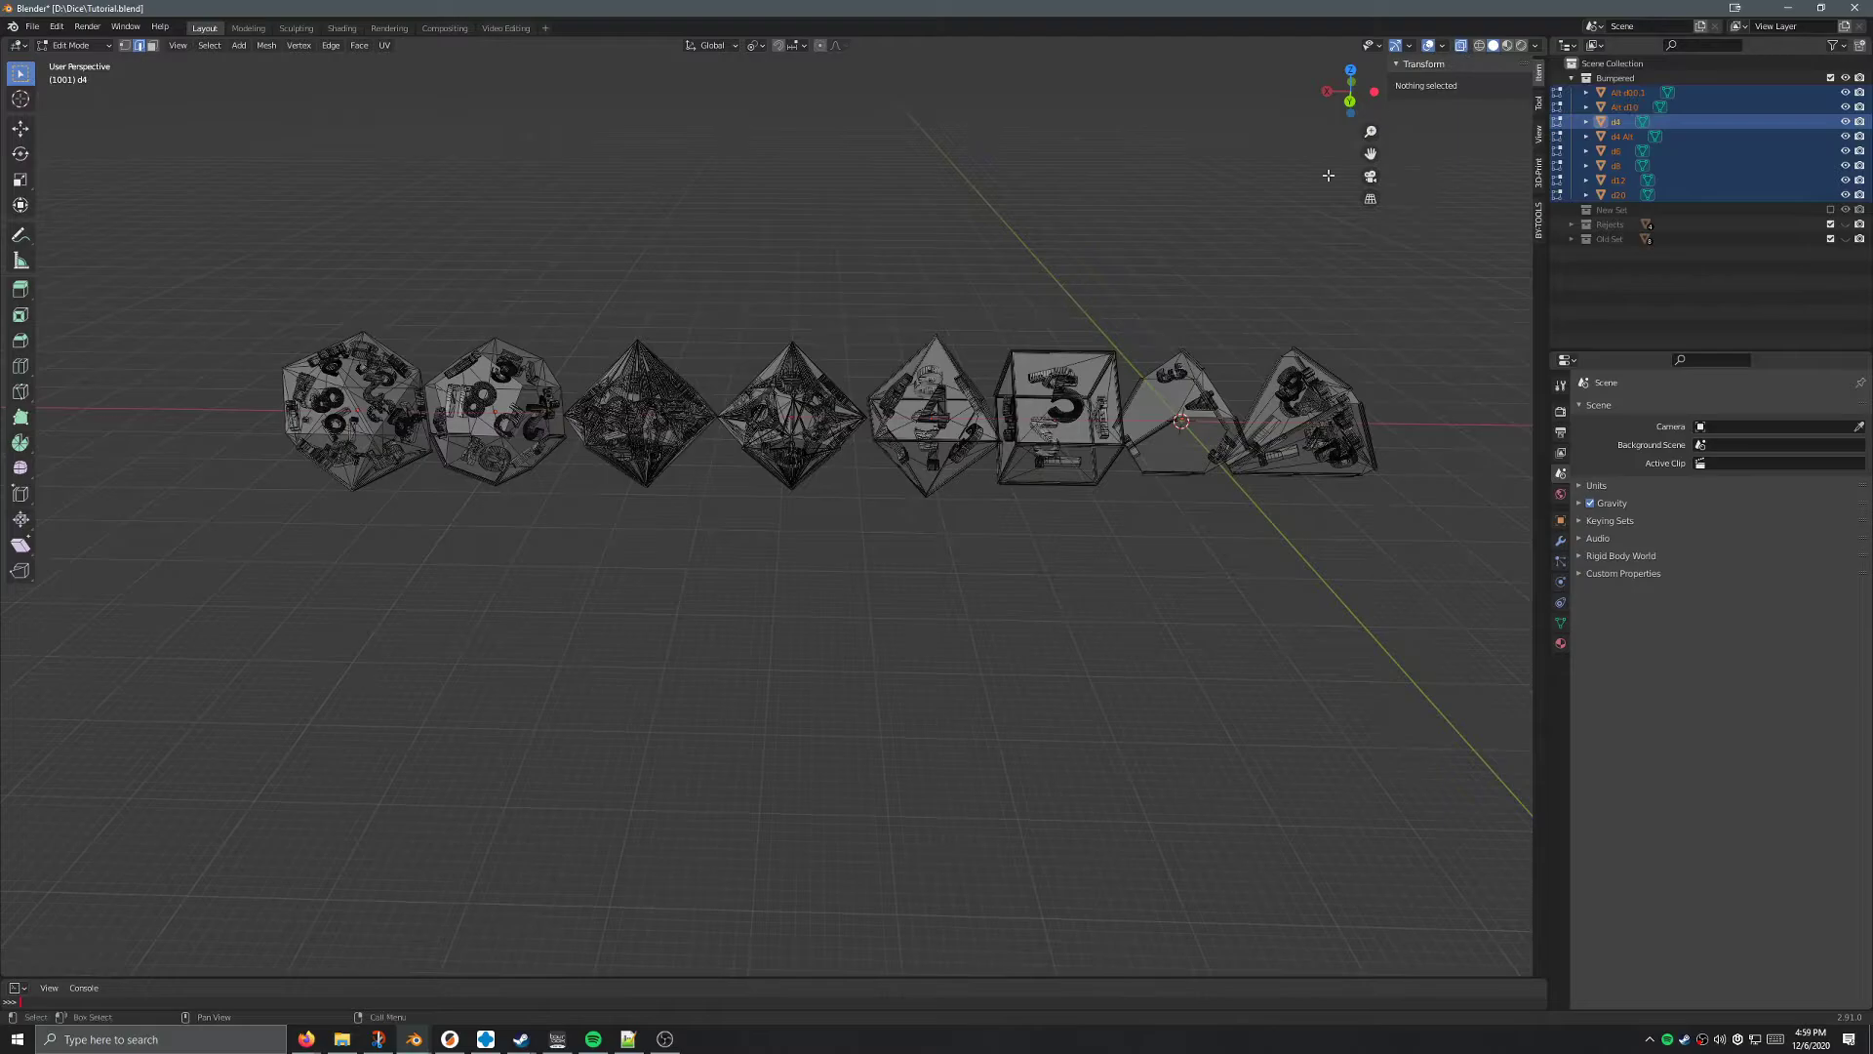
{"action": "left_click_drag", "start_coordinate": [164, 231], "coordinate": [330, 271]}
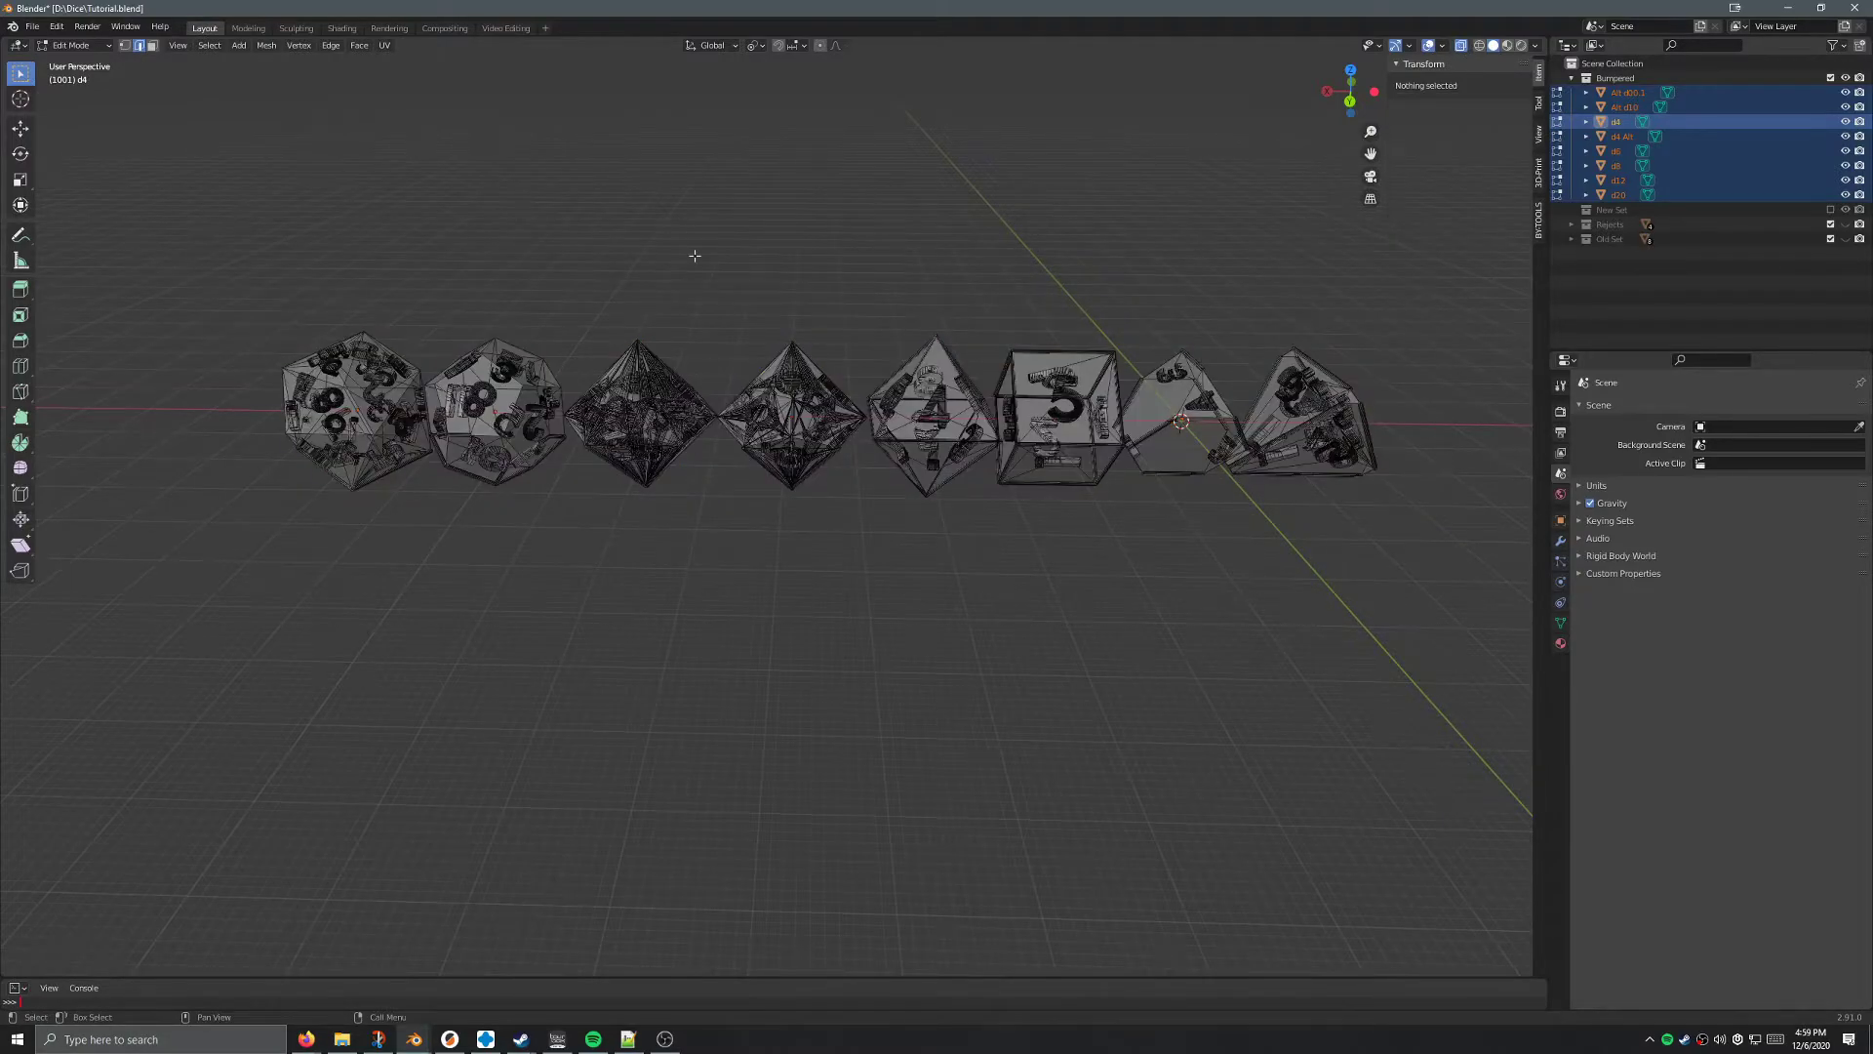
{"action": "key", "text": "A"}
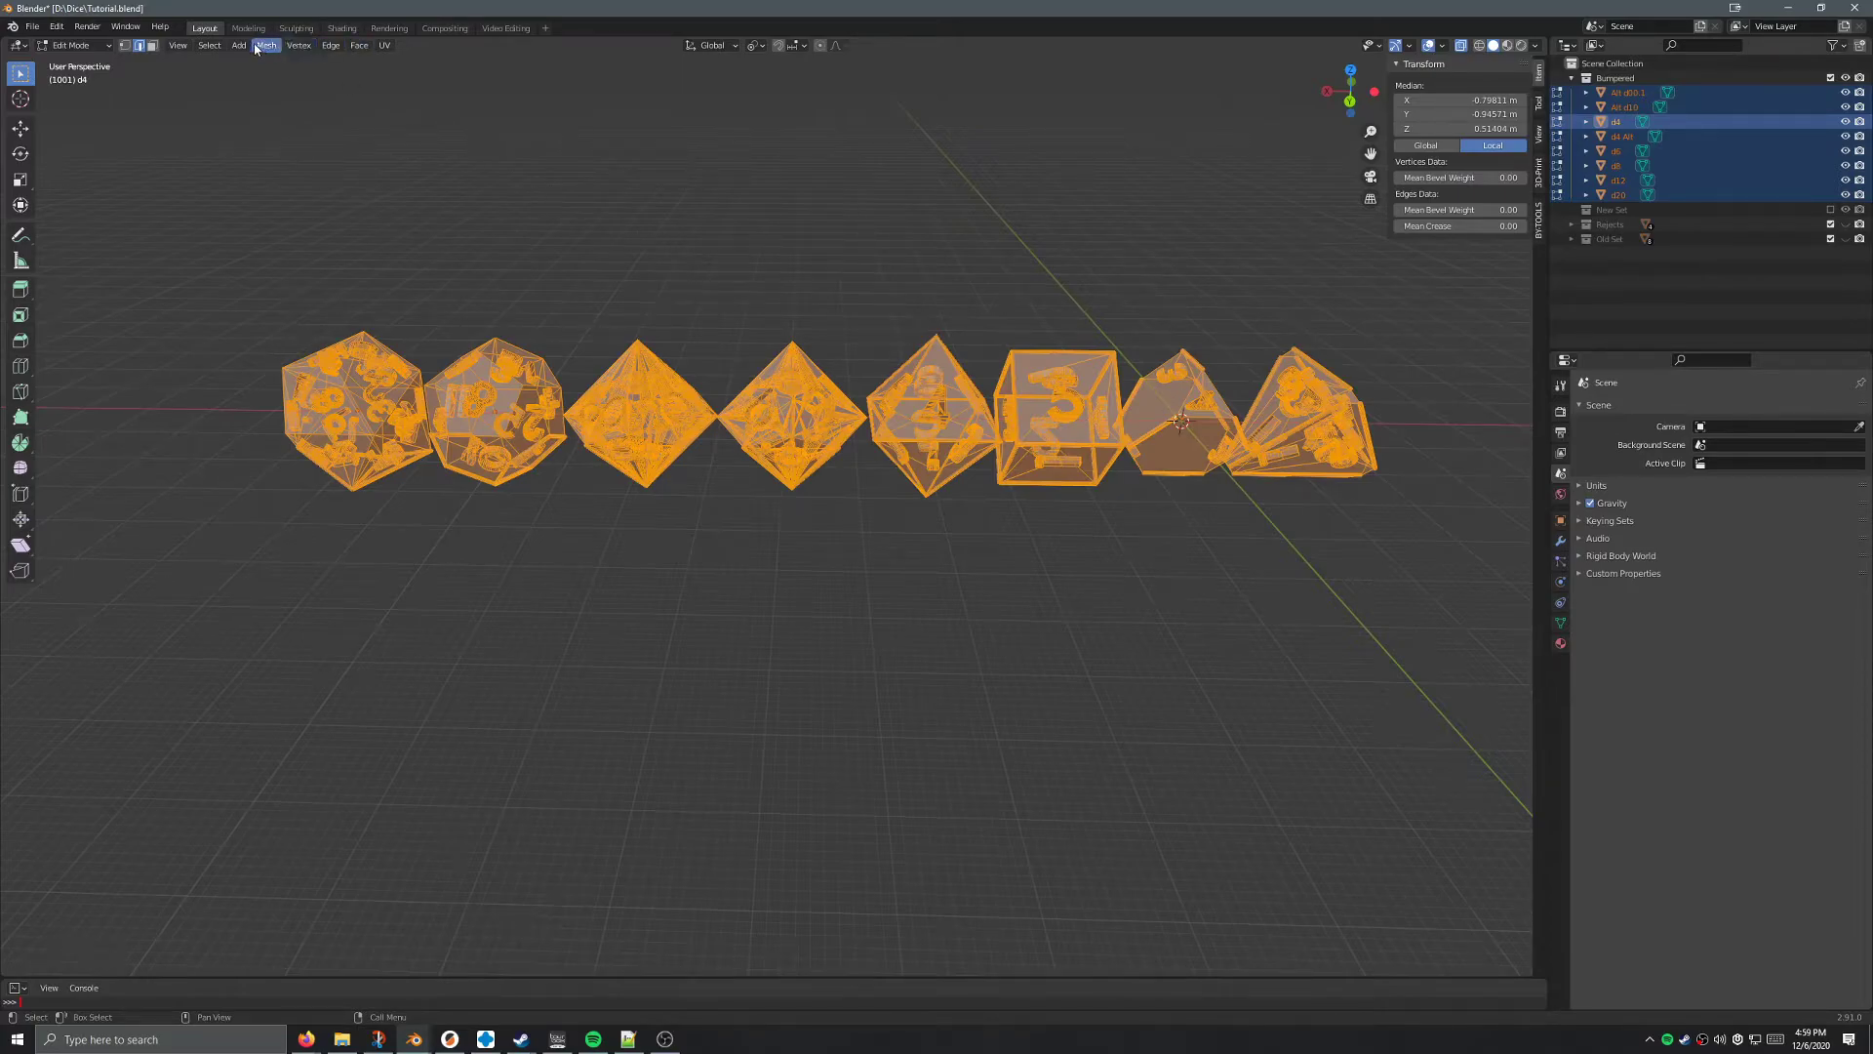
Recalculate all dice normals outside via the Mesh menu, then leave Edit Mode.
{"action": "left_click", "coordinate": [266, 45]}
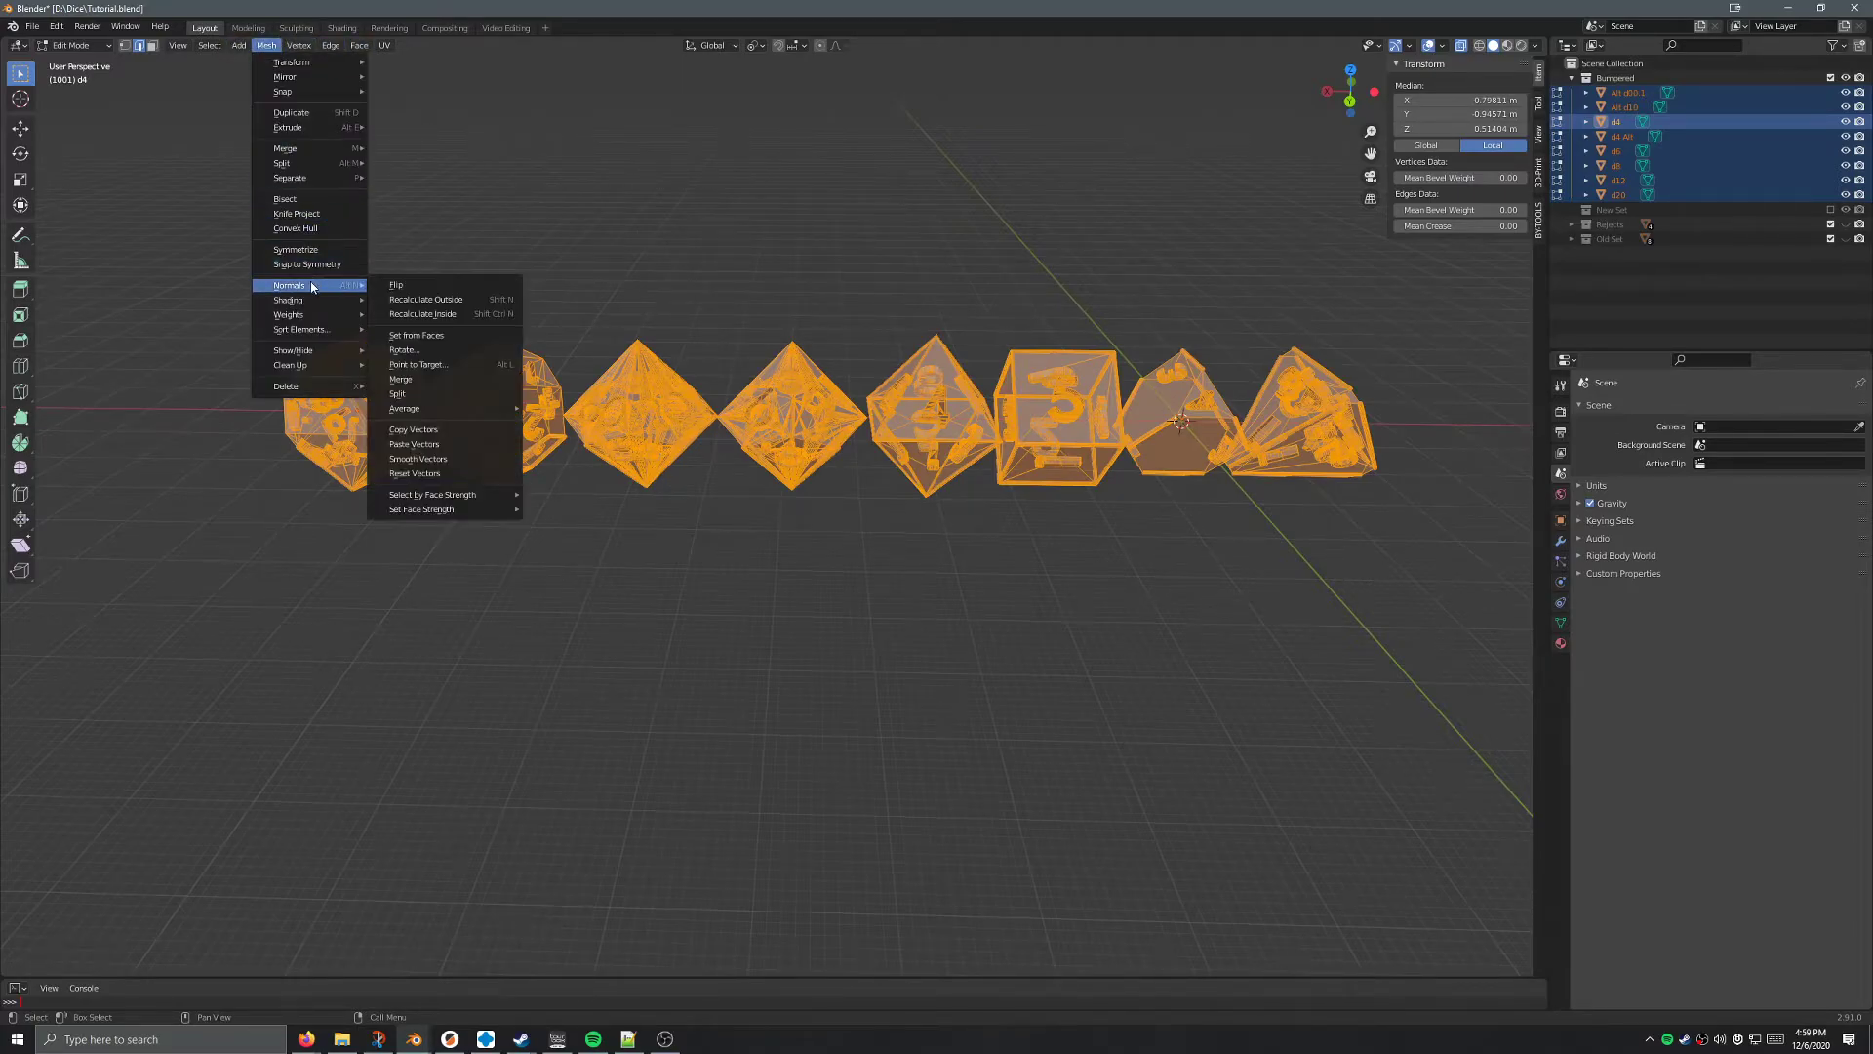
{"action": "mouse_move", "coordinate": [396, 287]}
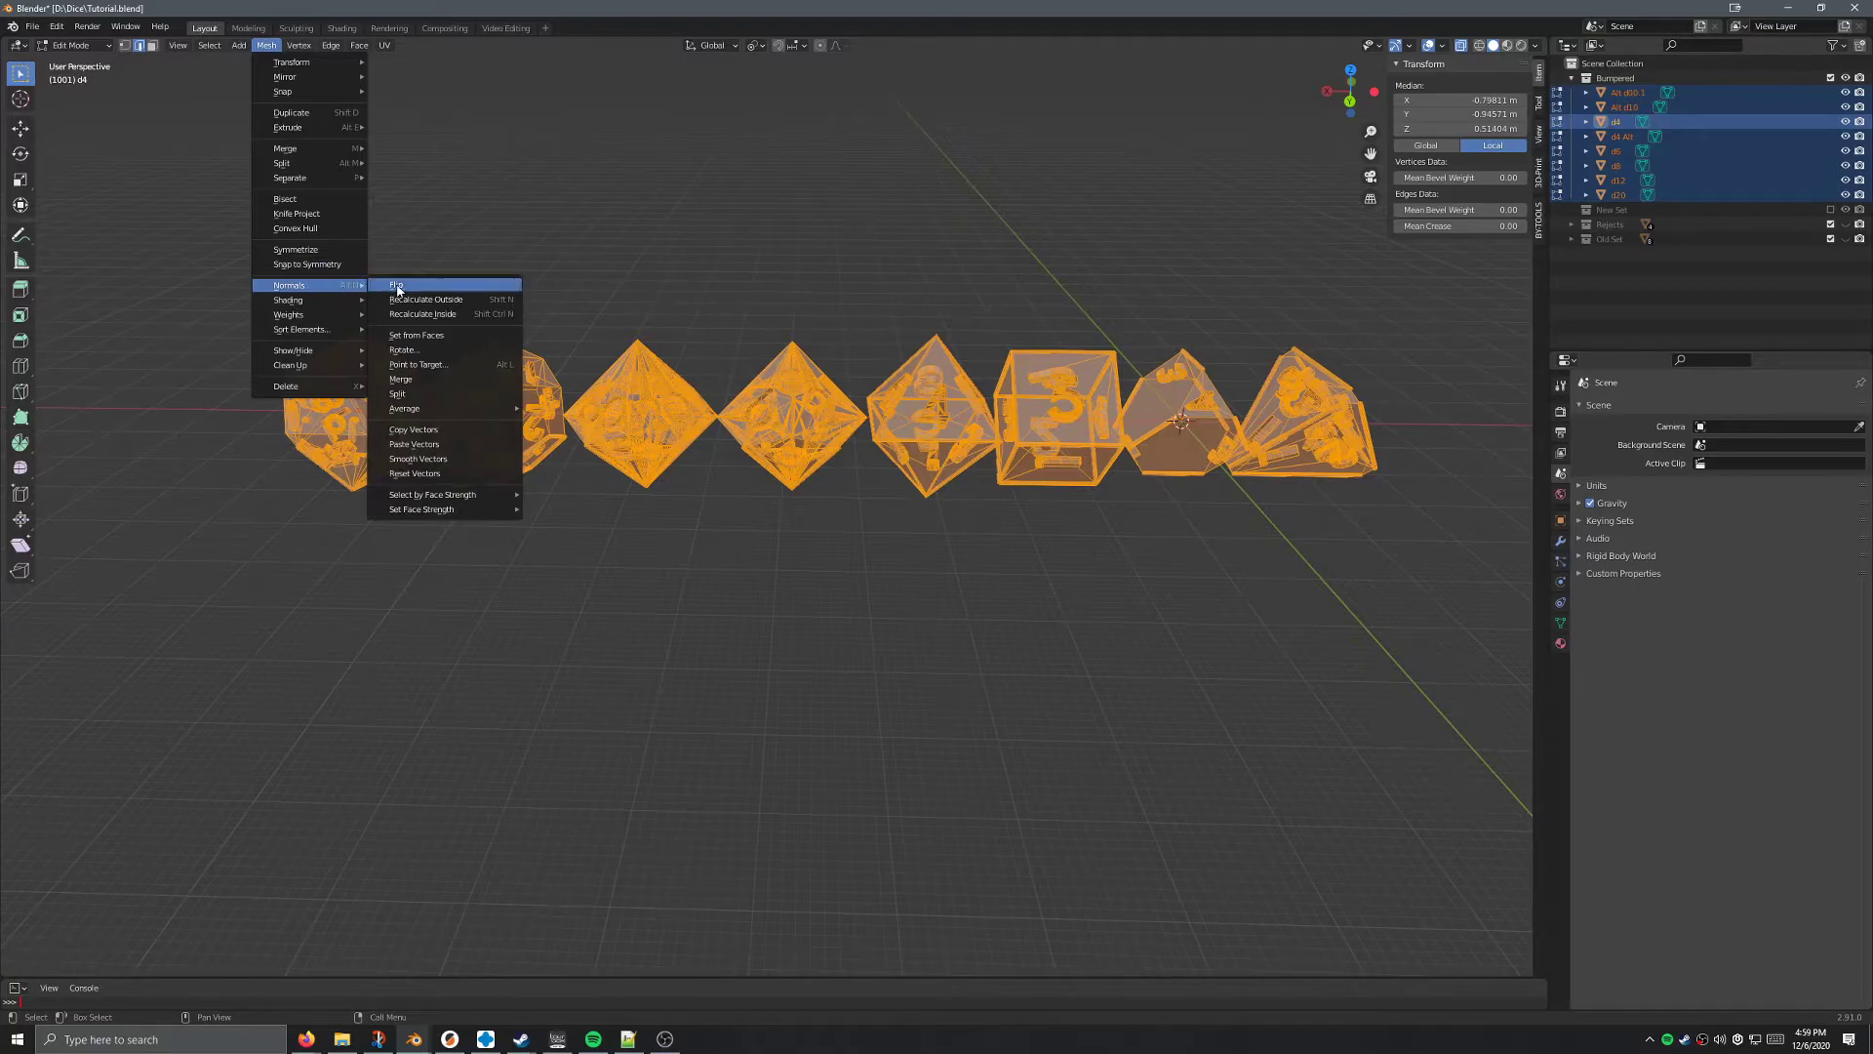
{"action": "mouse_move", "coordinate": [425, 300]}
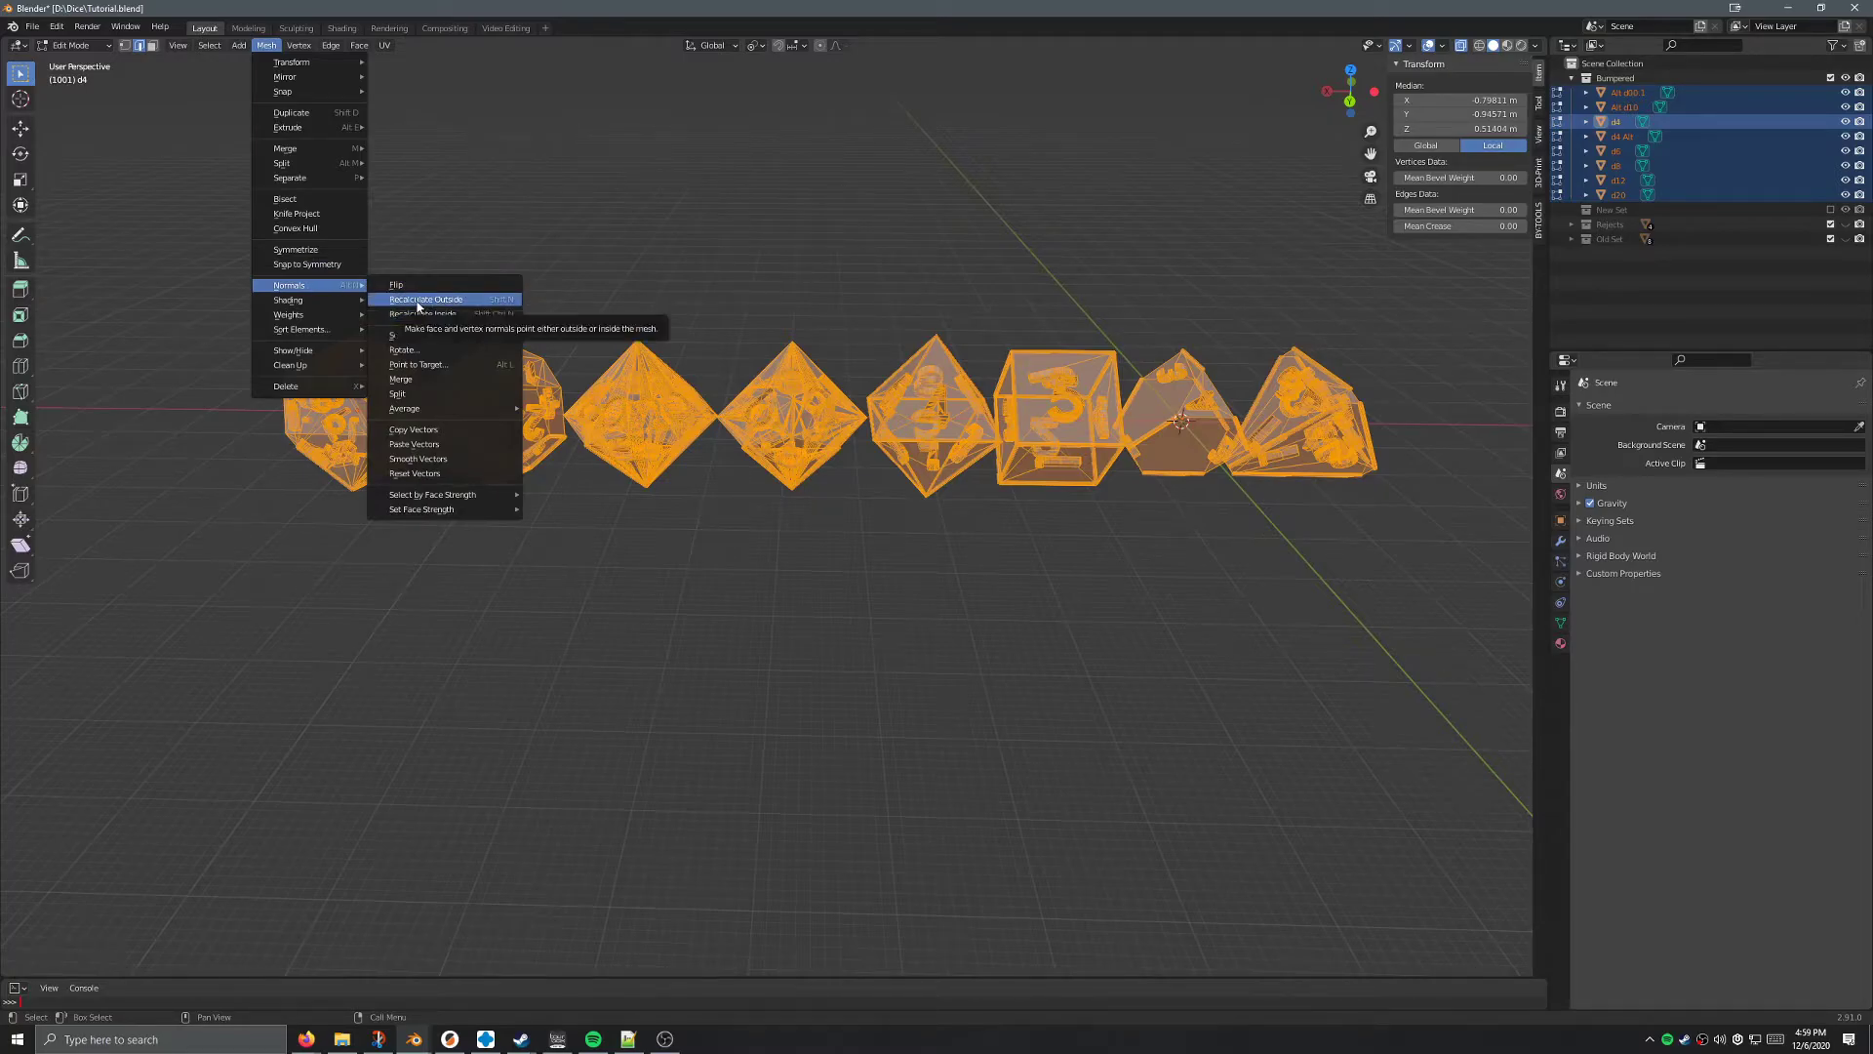
{"action": "left_click", "coordinate": [425, 298]}
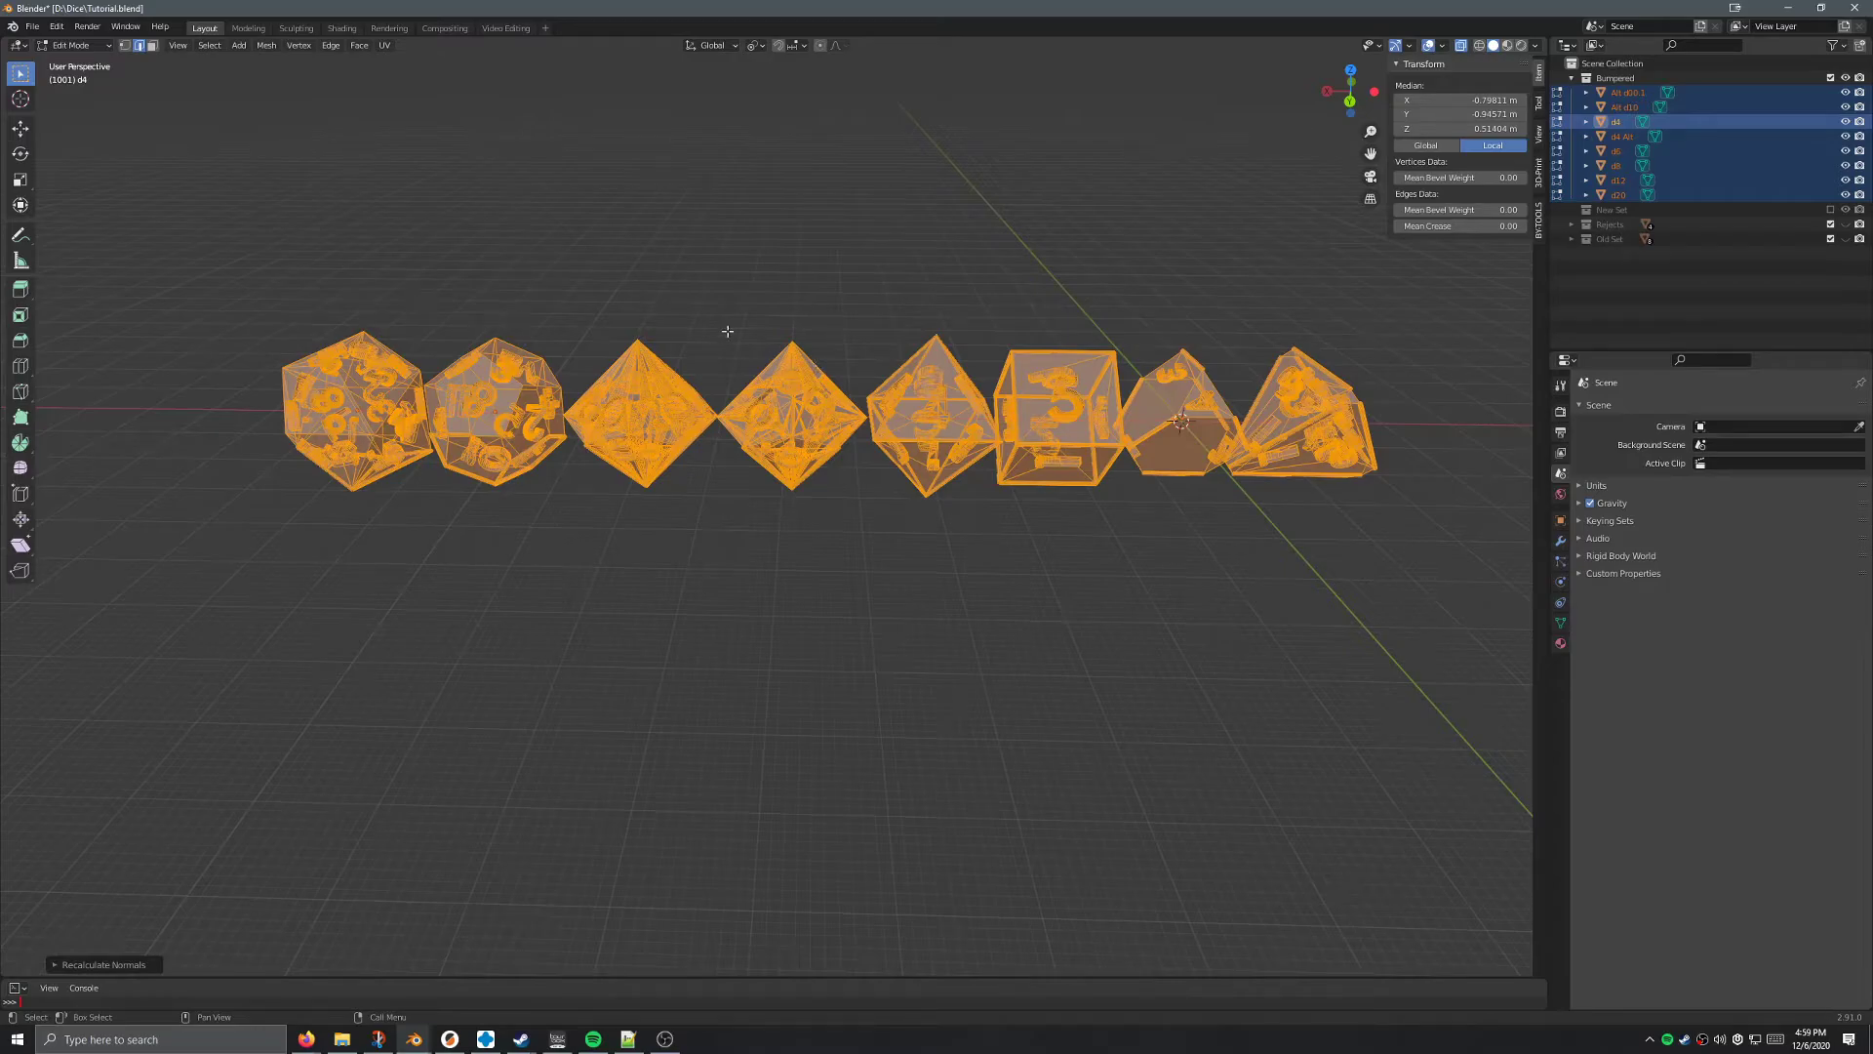
{"action": "key", "text": "Tab"}
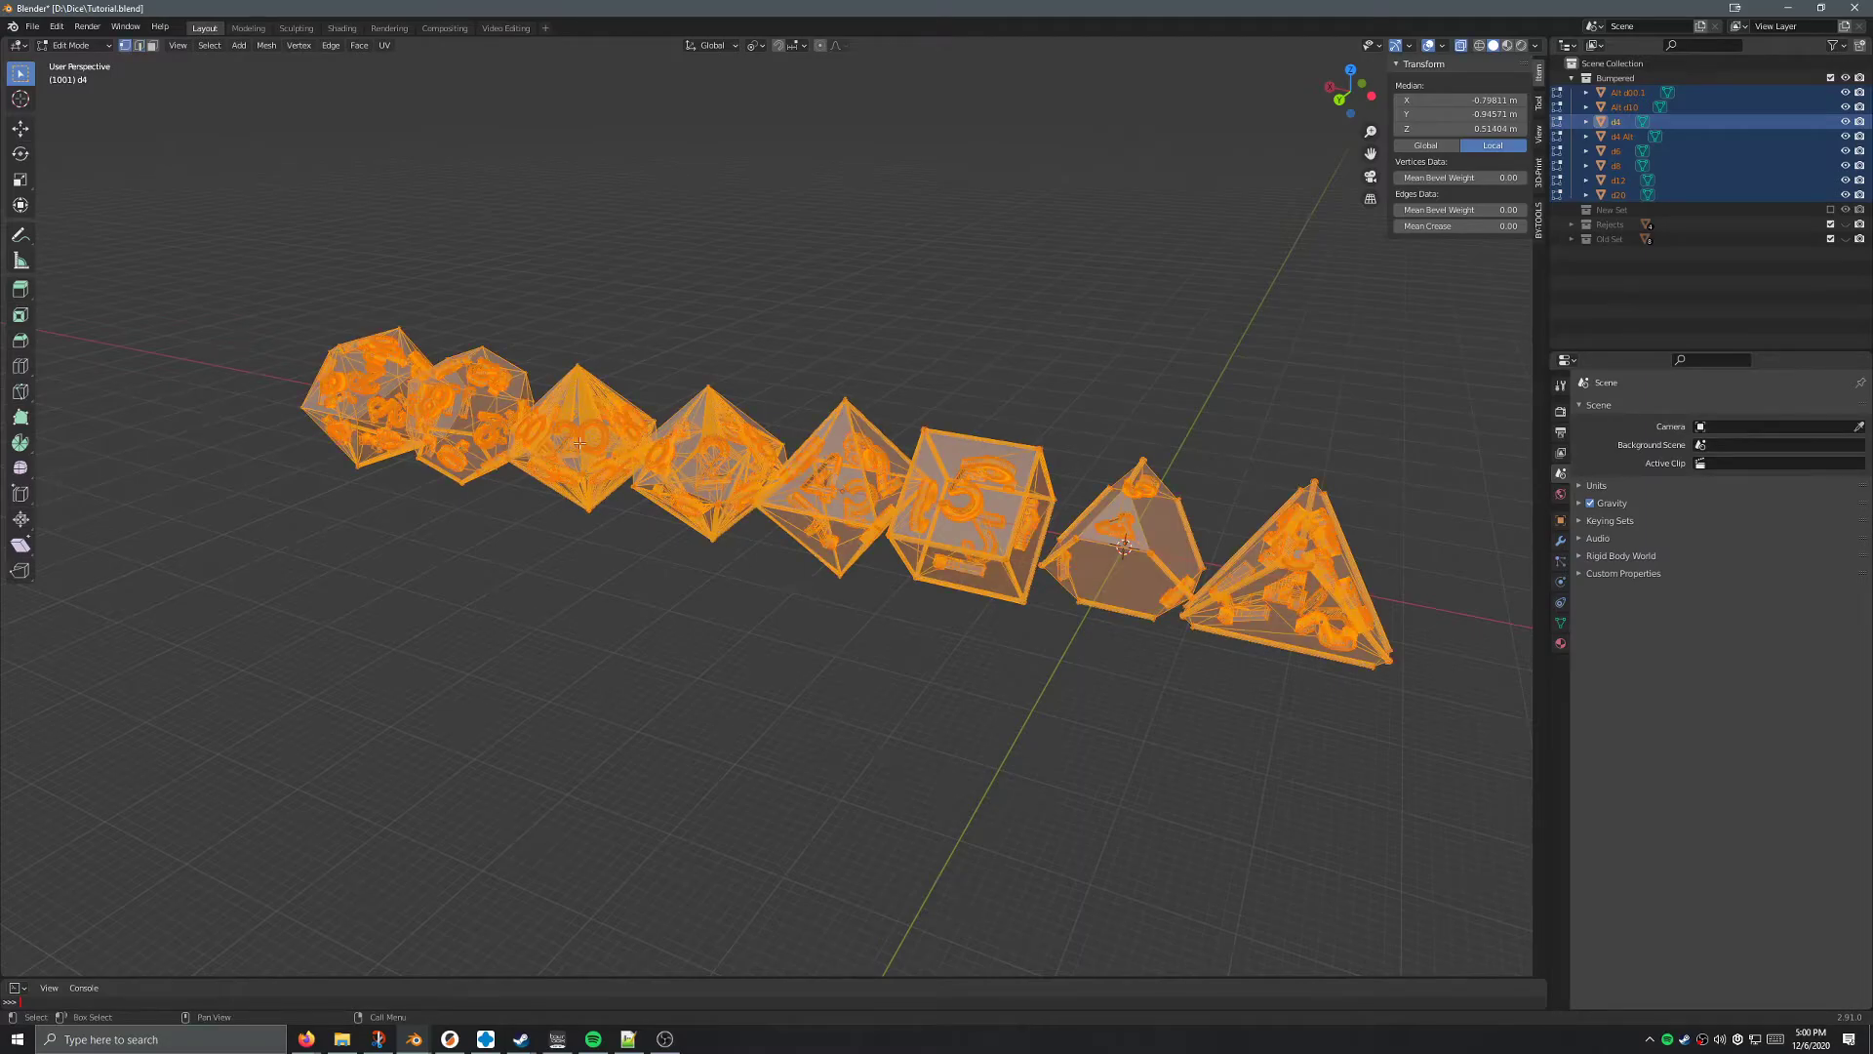
{"action": "mouse_move", "coordinate": [127, 46]}
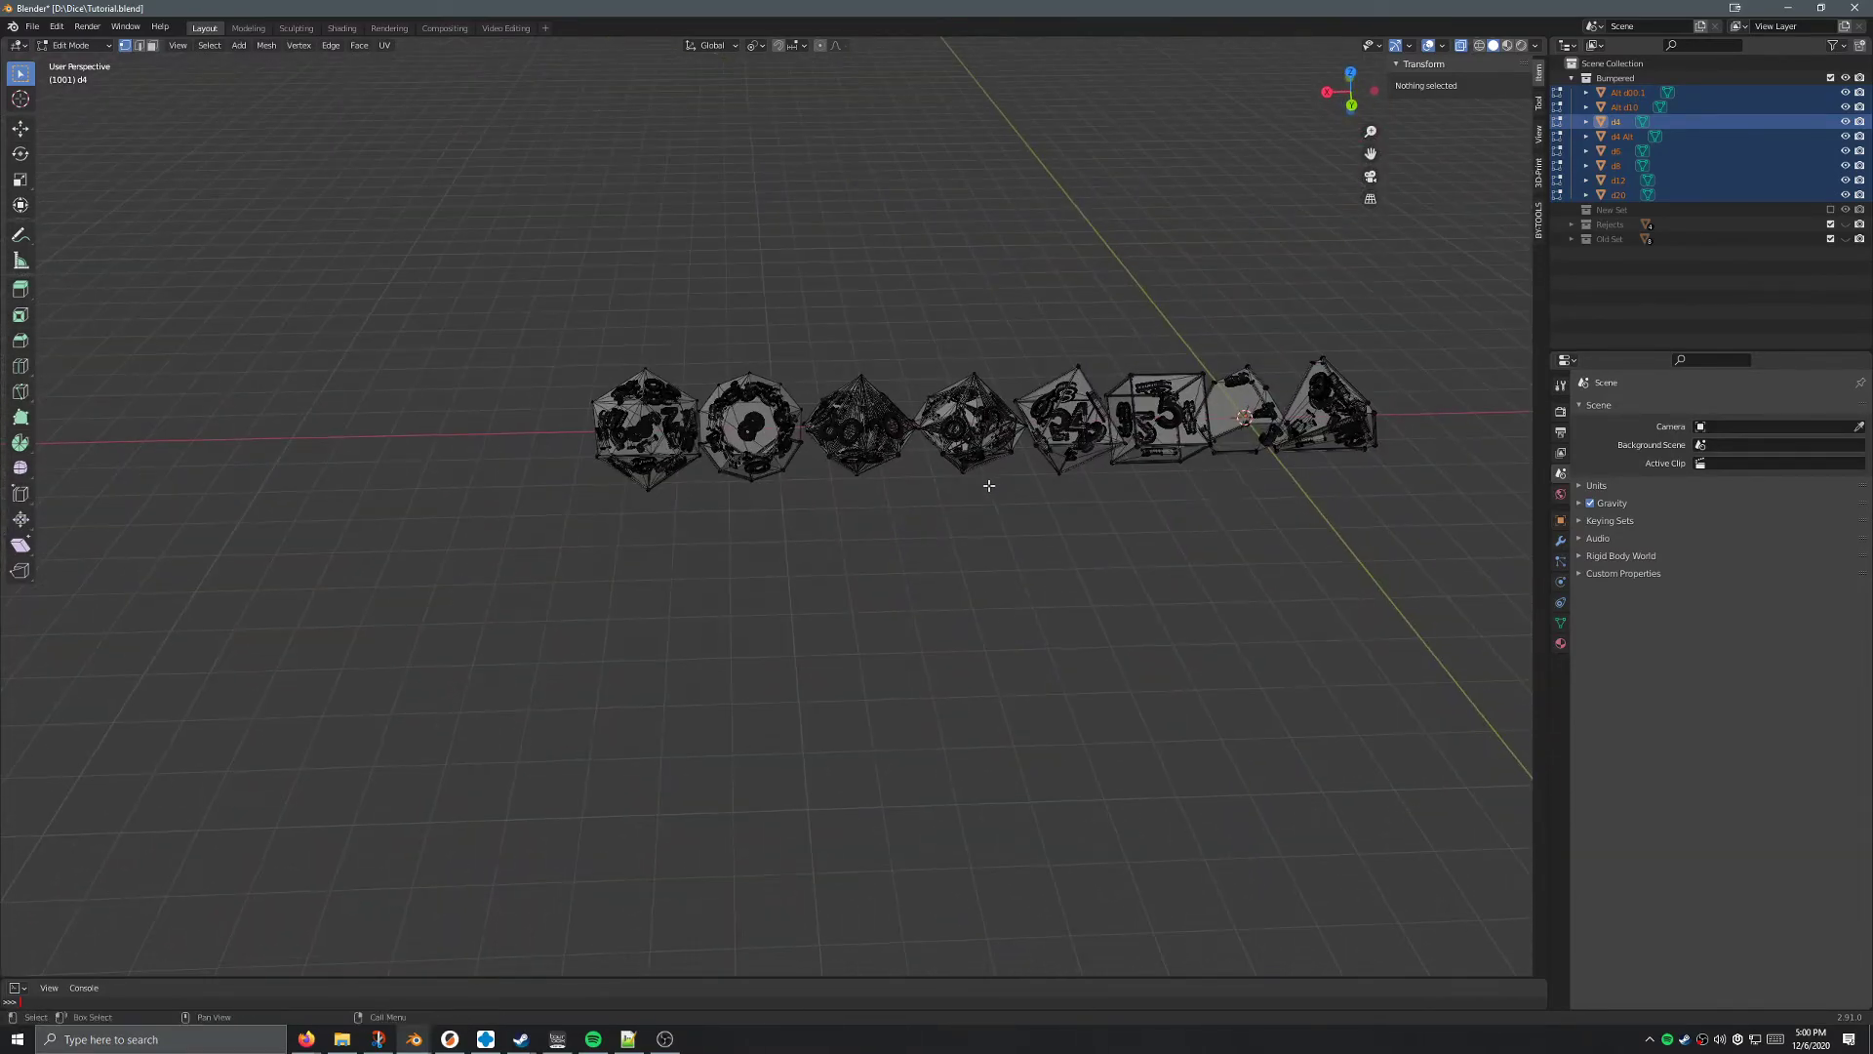
{"action": "left_click_drag", "start_coordinate": [988, 486], "coordinate": [266, 236]}
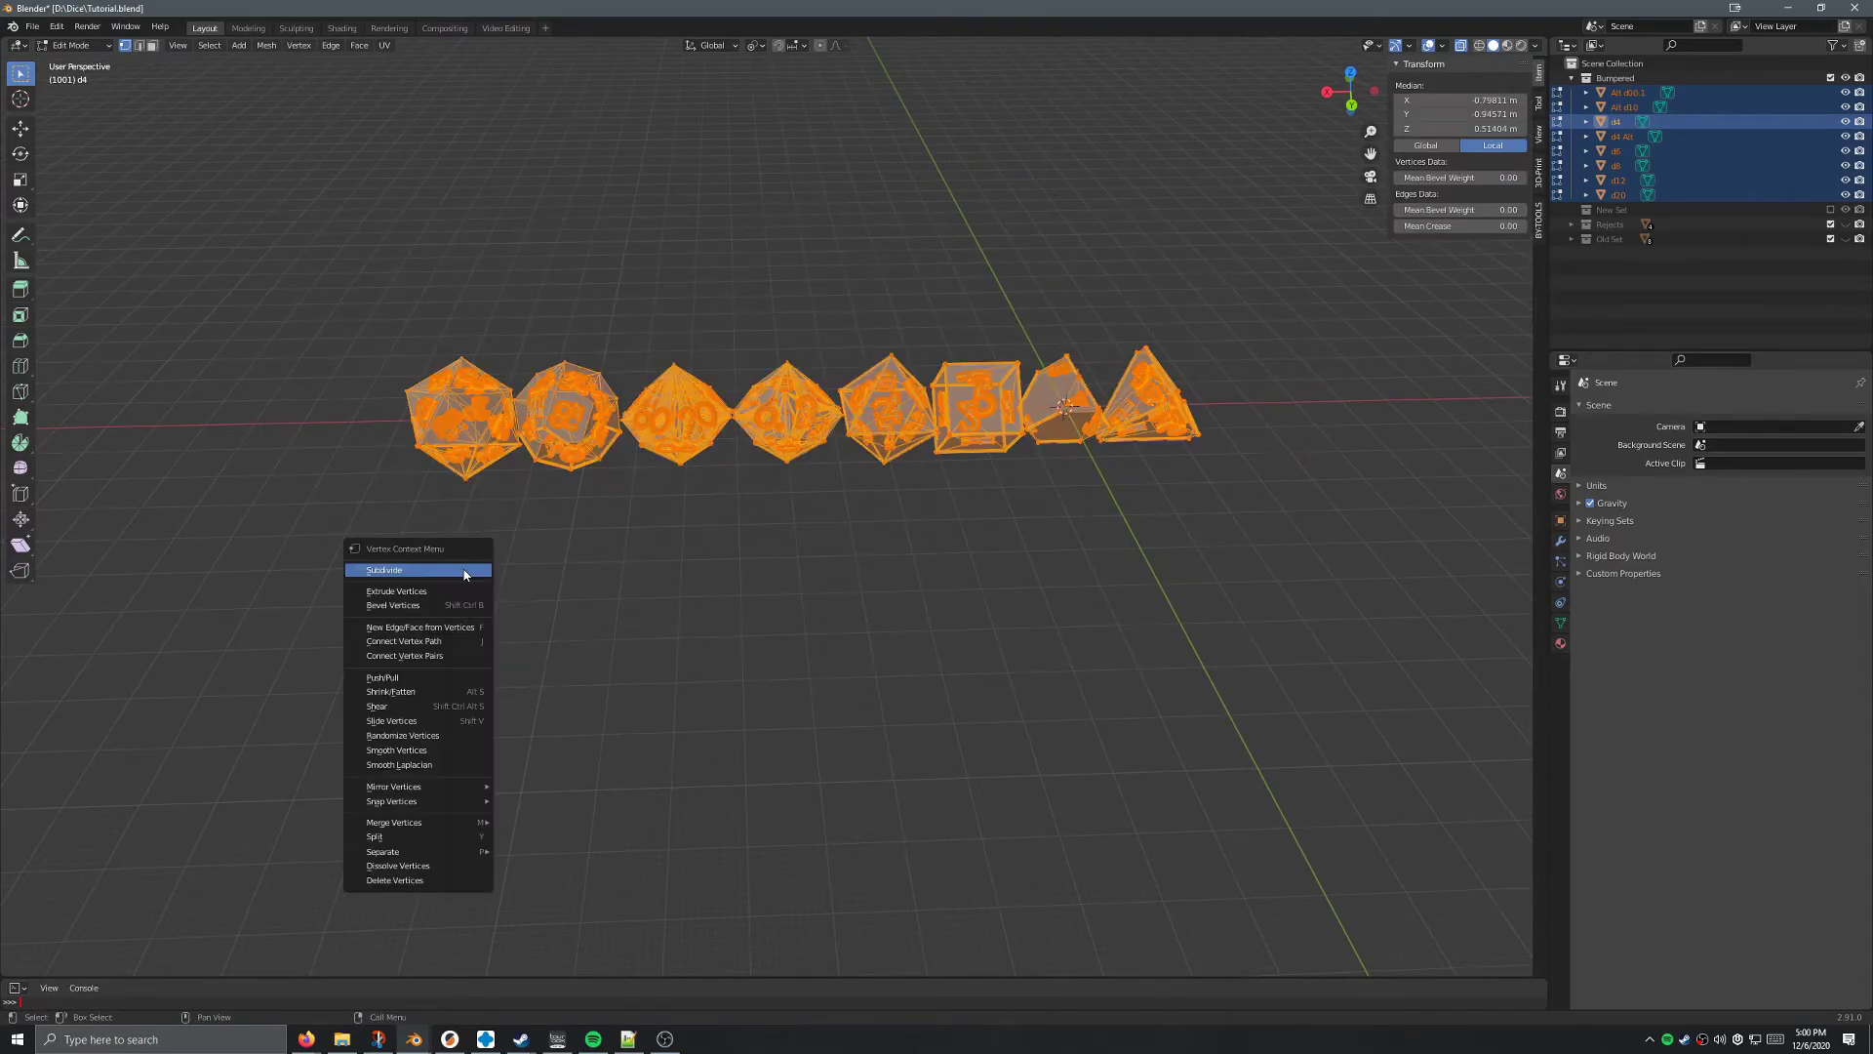
{"action": "mouse_move", "coordinate": [394, 823]}
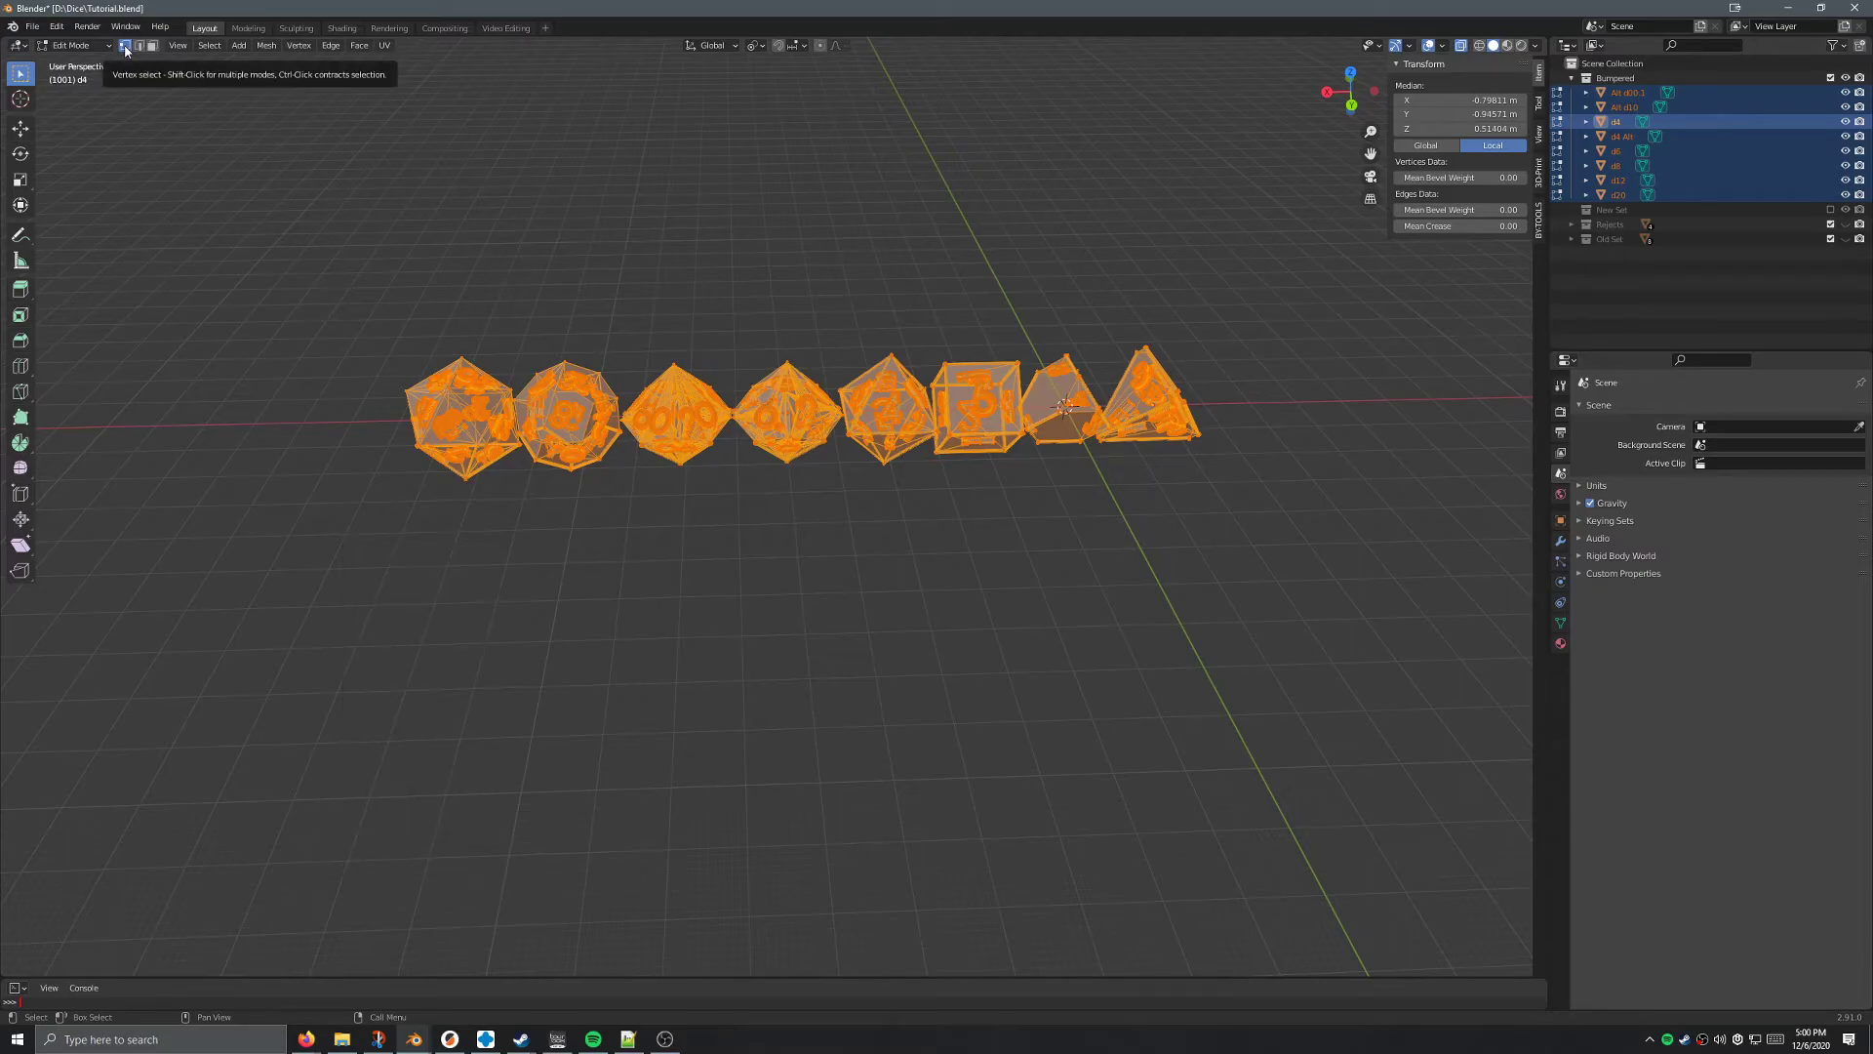
{"action": "mouse_move", "coordinate": [200, 361]}
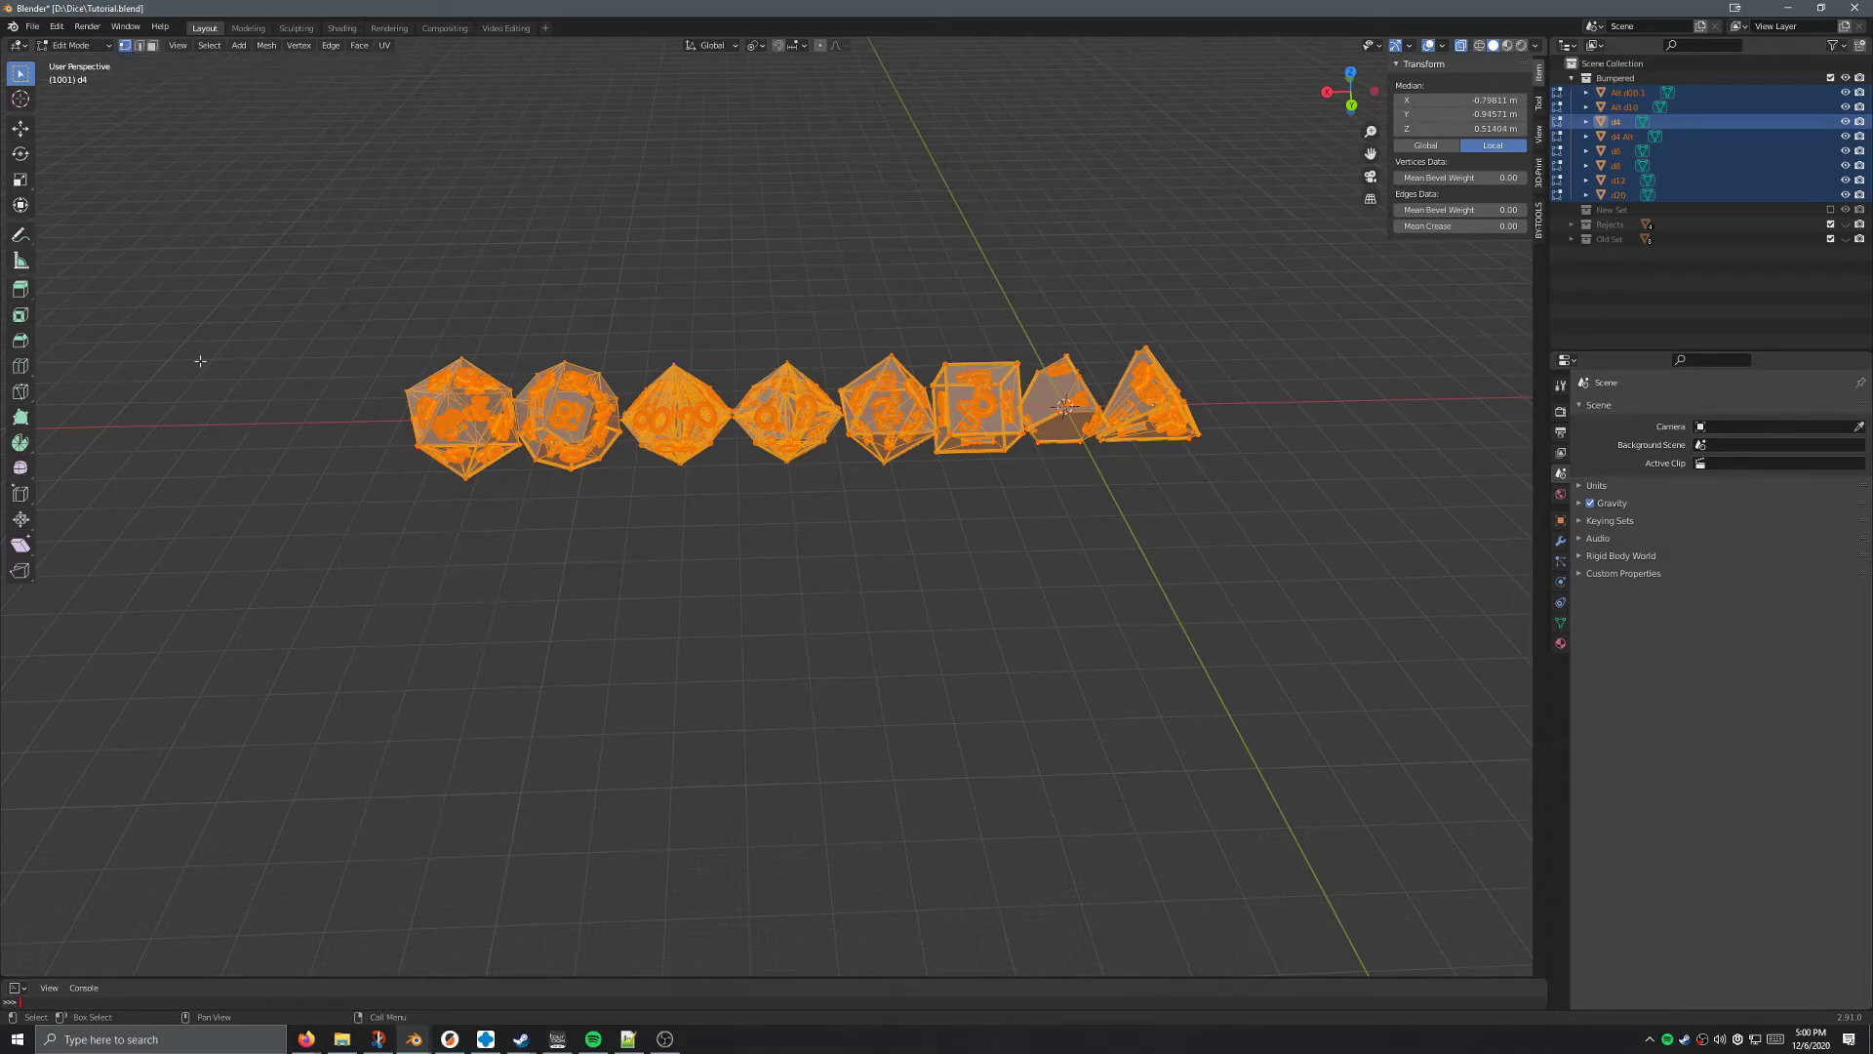
{"action": "mouse_move", "coordinate": [306, 407]}
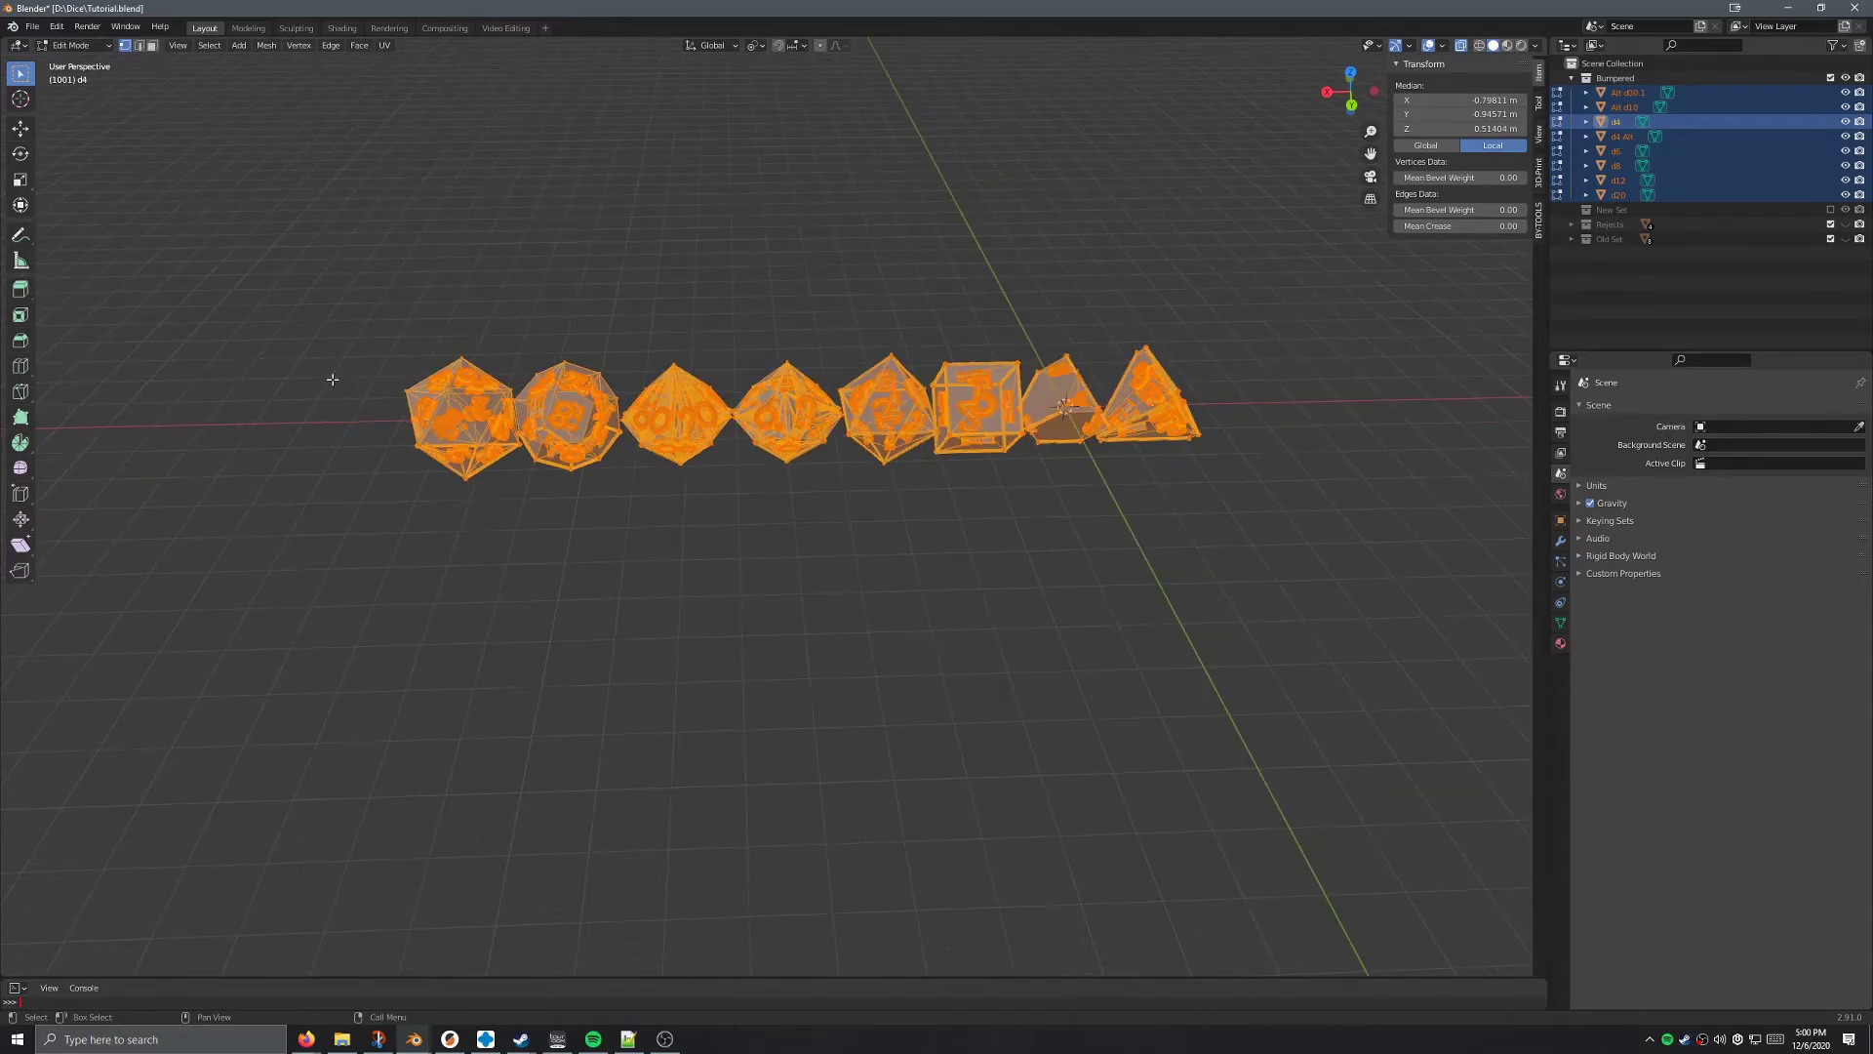
{"action": "mouse_move", "coordinate": [127, 46]}
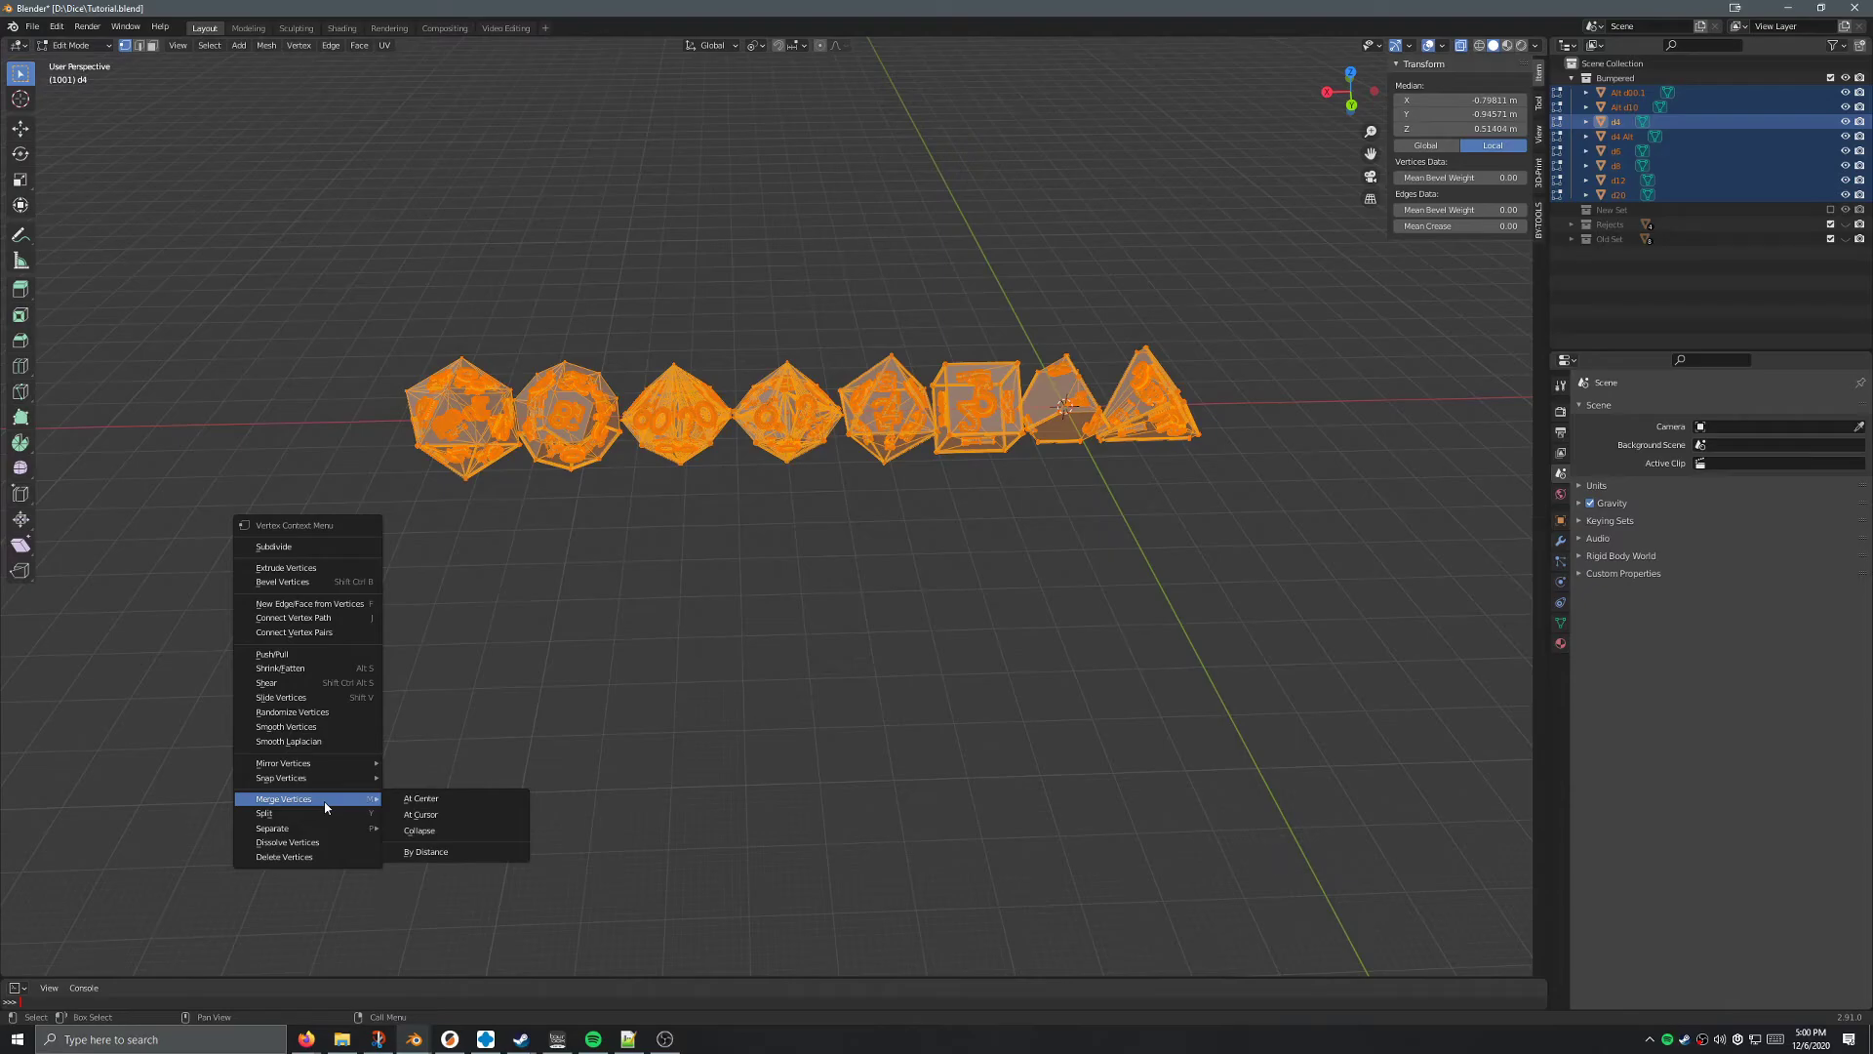
{"action": "mouse_move", "coordinate": [436, 852]}
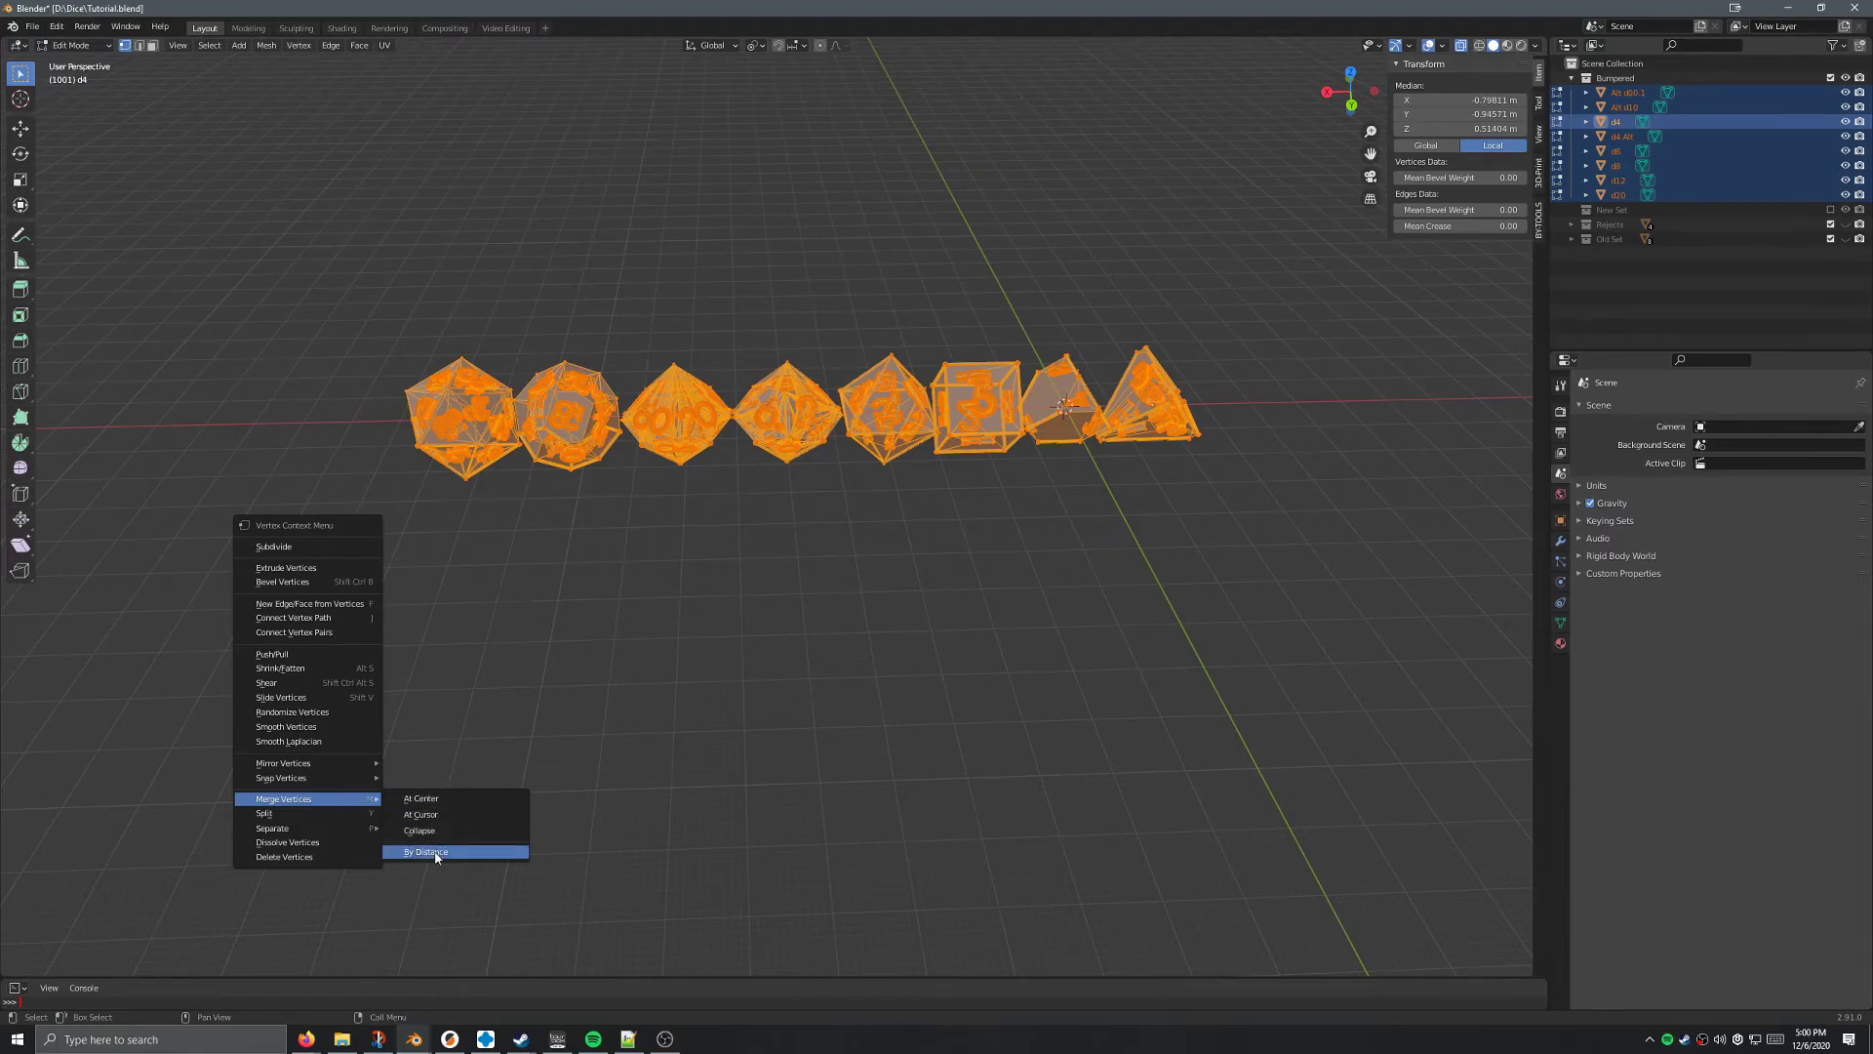
Merge overlapping vertices by distance on all eight dice.
{"action": "left_click", "coordinate": [426, 850]}
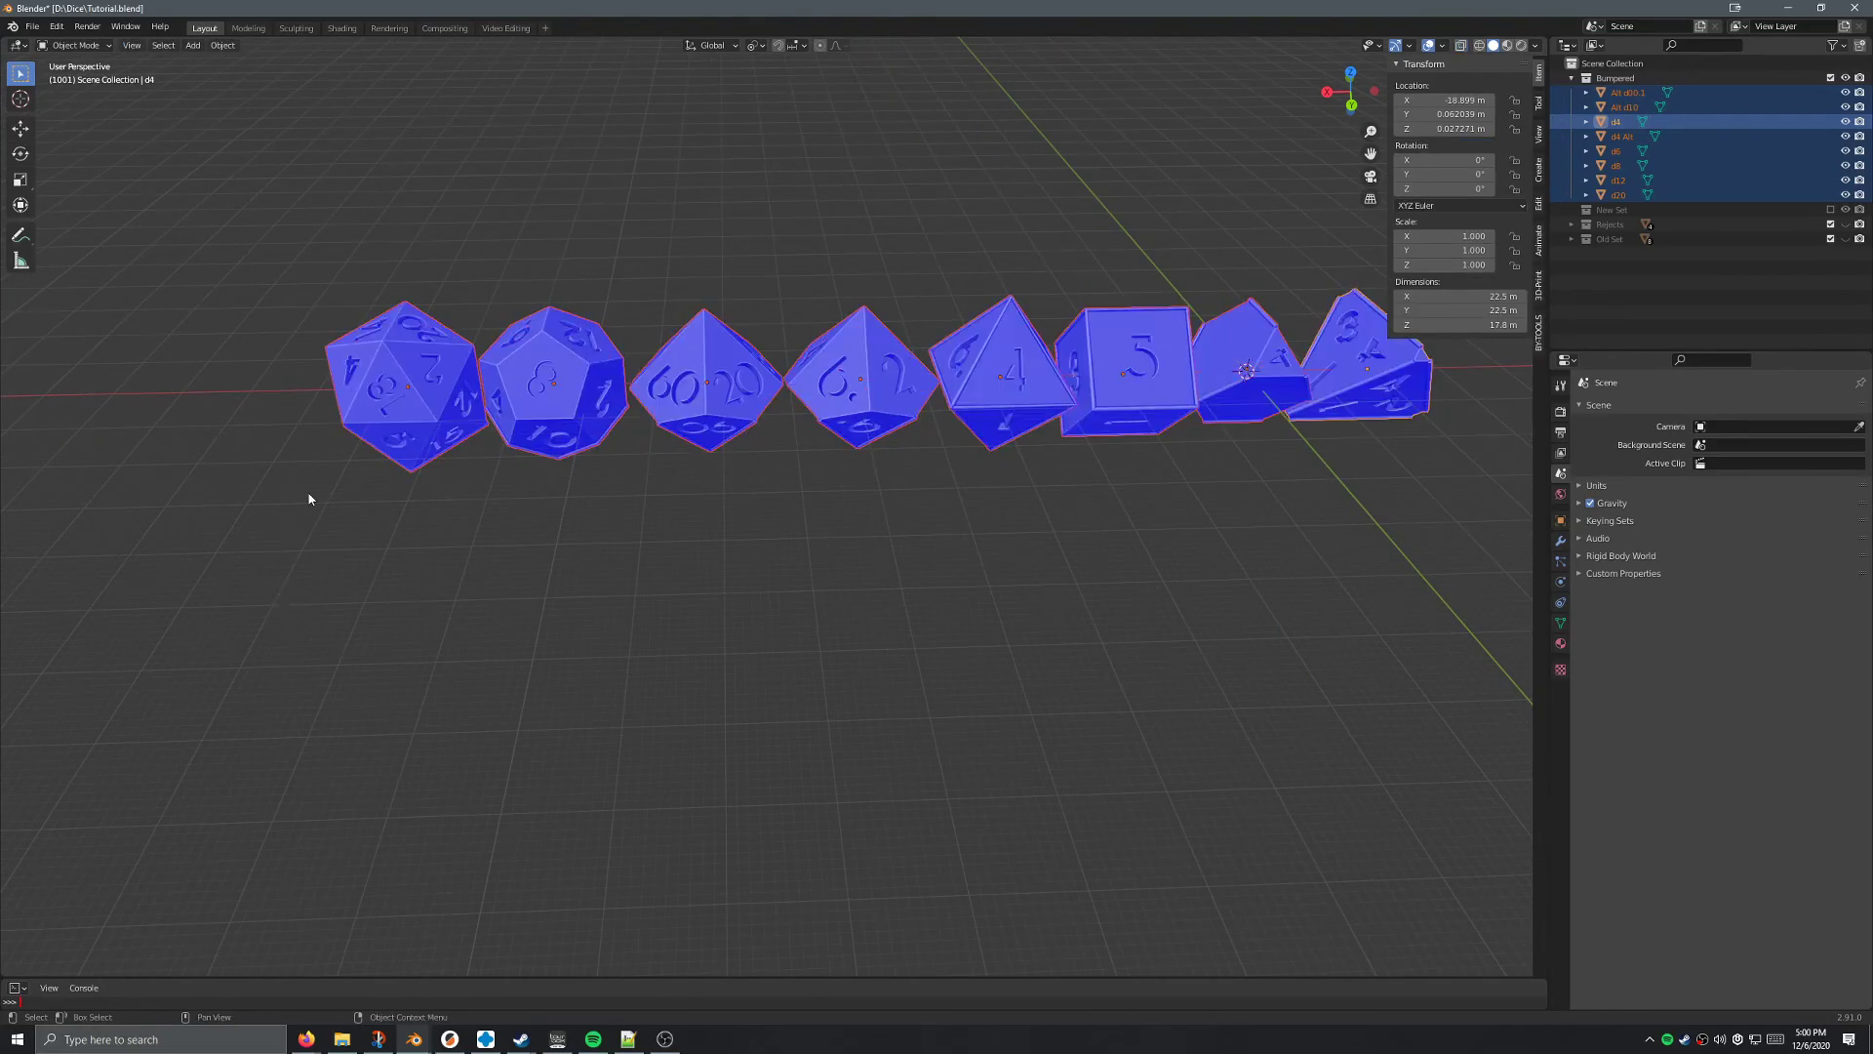
Save Tutorial.blend with Ctrl+S.
{"action": "key", "text": "ctrl+s"}
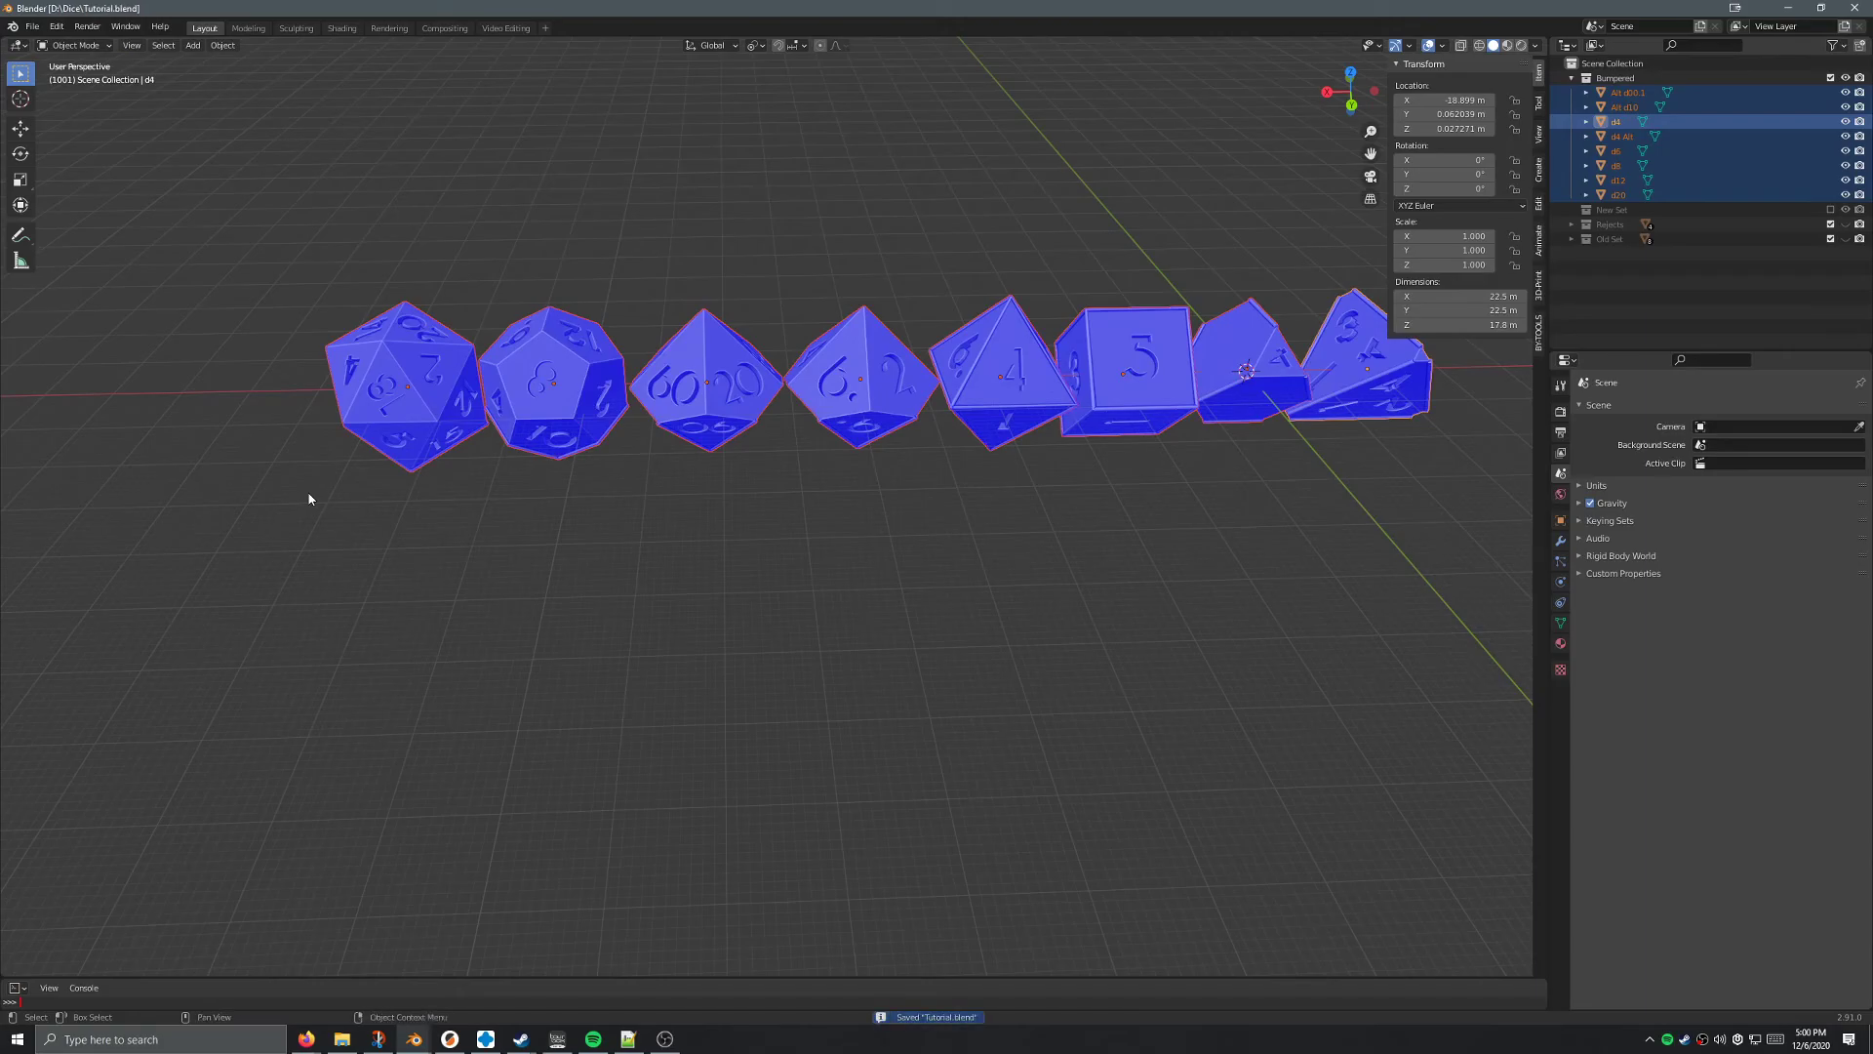